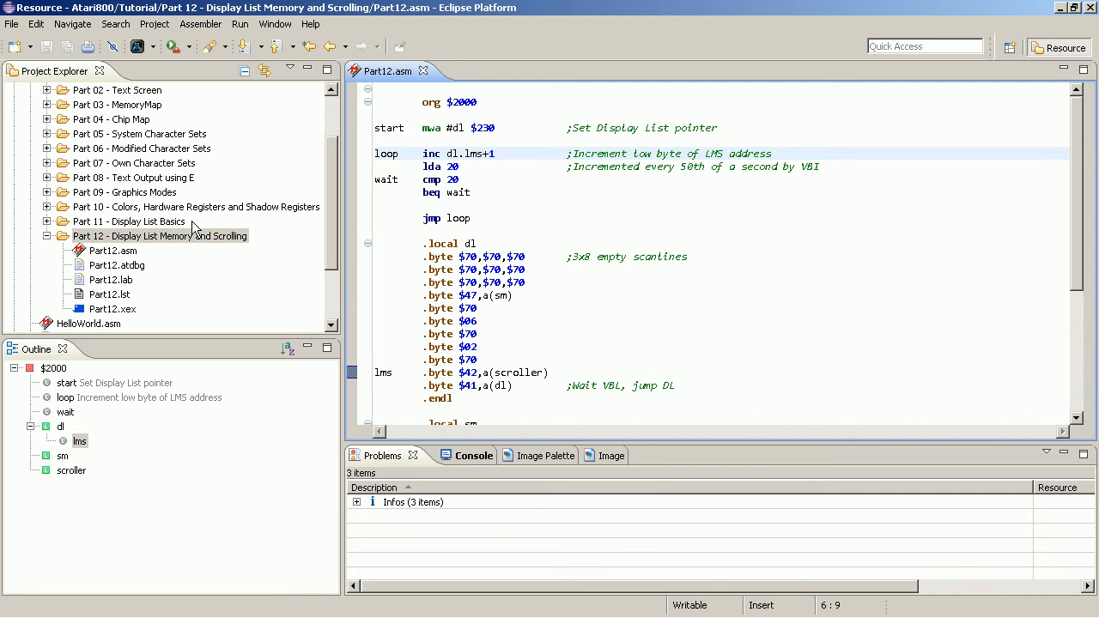
Run Part12 in Altirra, close it, then bring up the Tutorial folder's context menu.
left_click(424, 153)
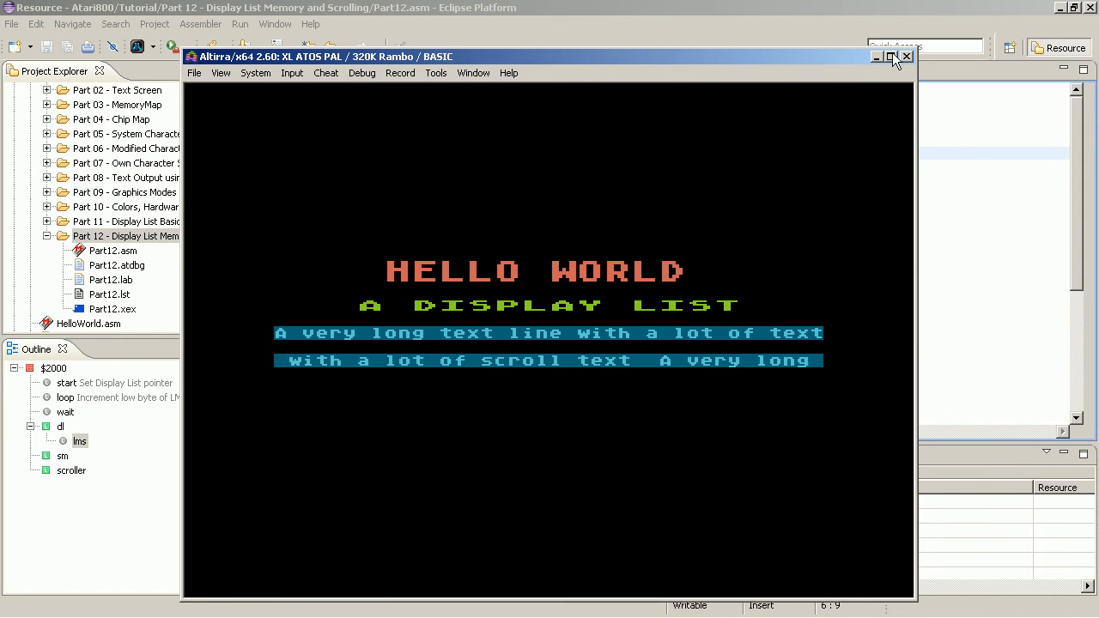
left_click(876, 56)
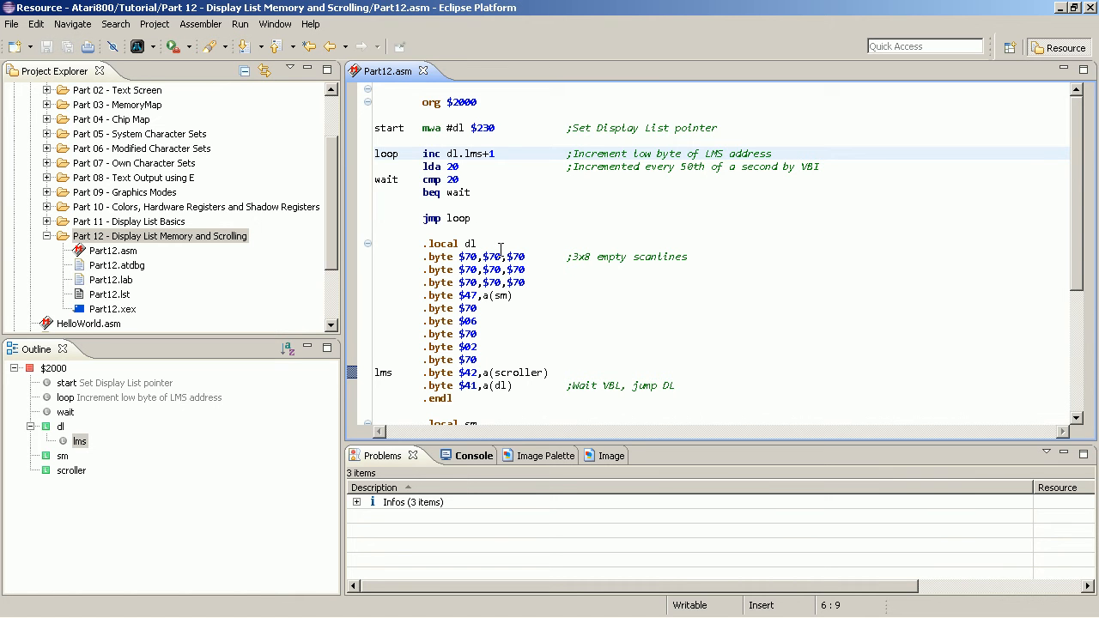
left_click(422, 155)
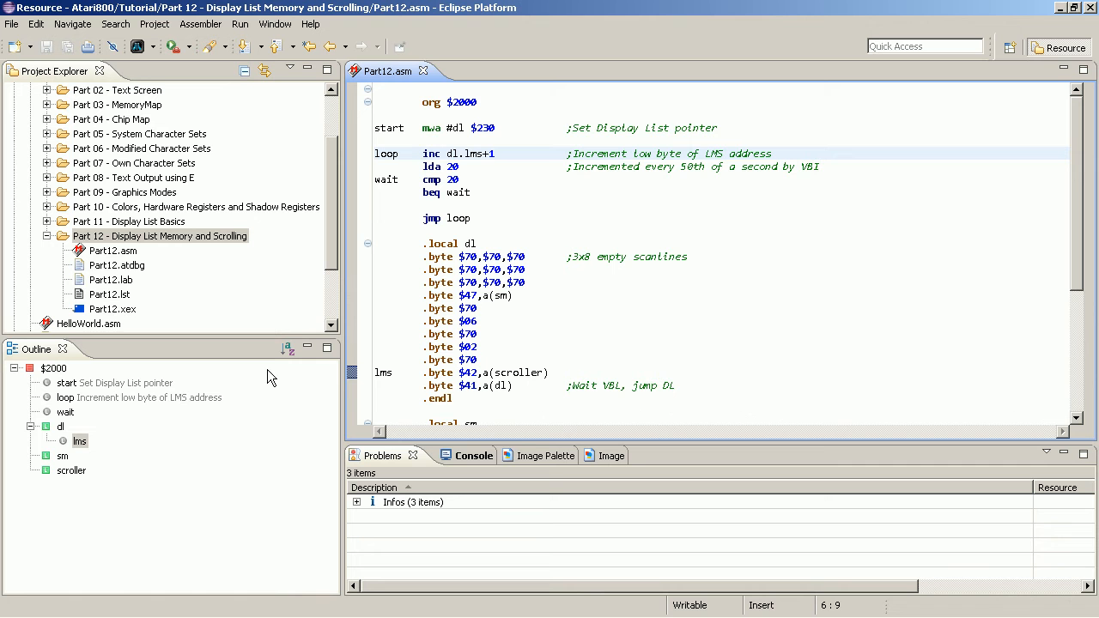
left_click(422, 155)
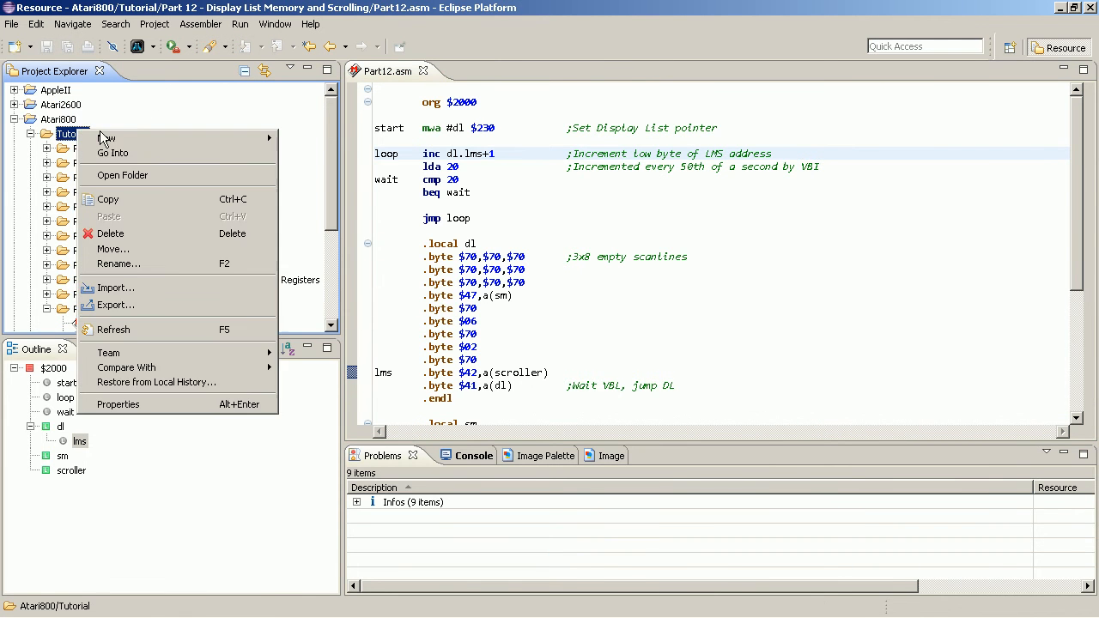
Create a new folder named 'Part 13 - Display List Soft Scrolling' under Tutorial.
left_click(107, 137)
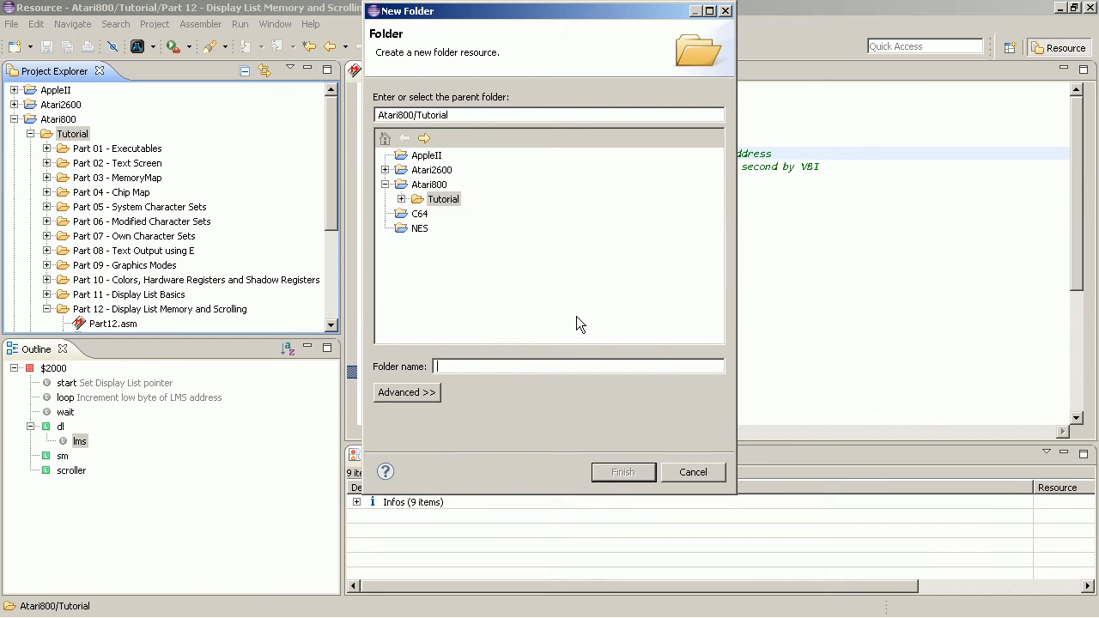
type("Part 13 -")
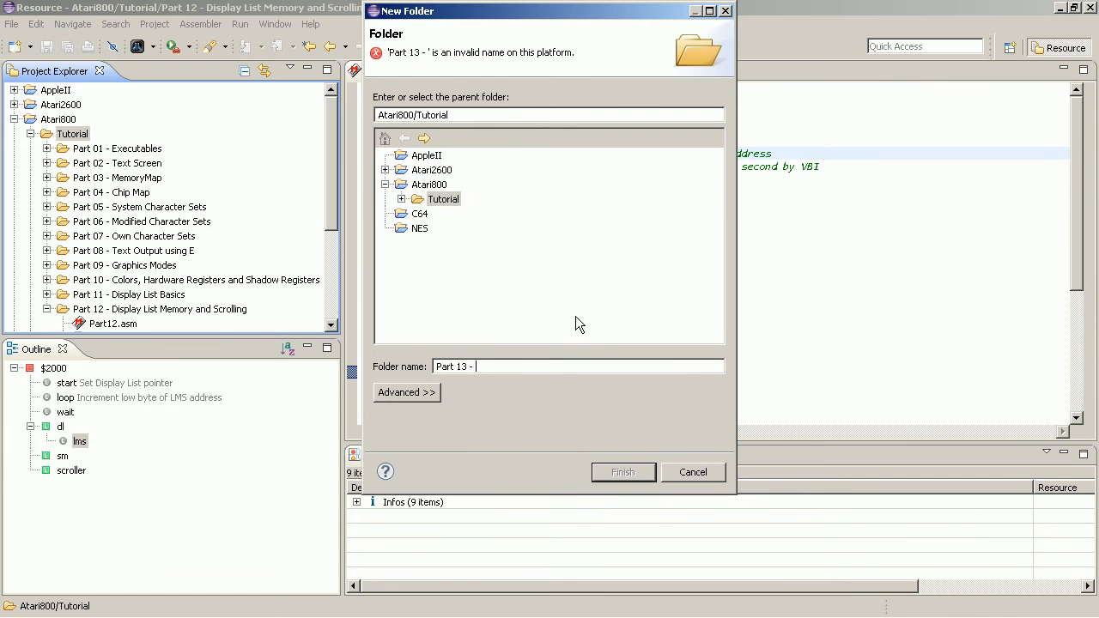
type("Display List")
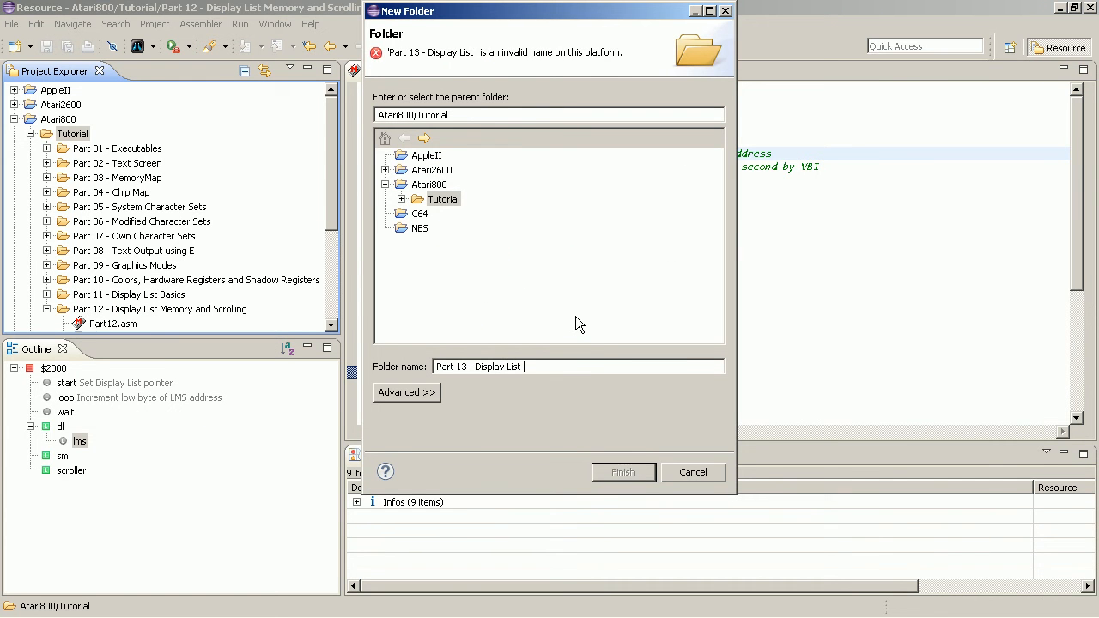
type("Soft Scr")
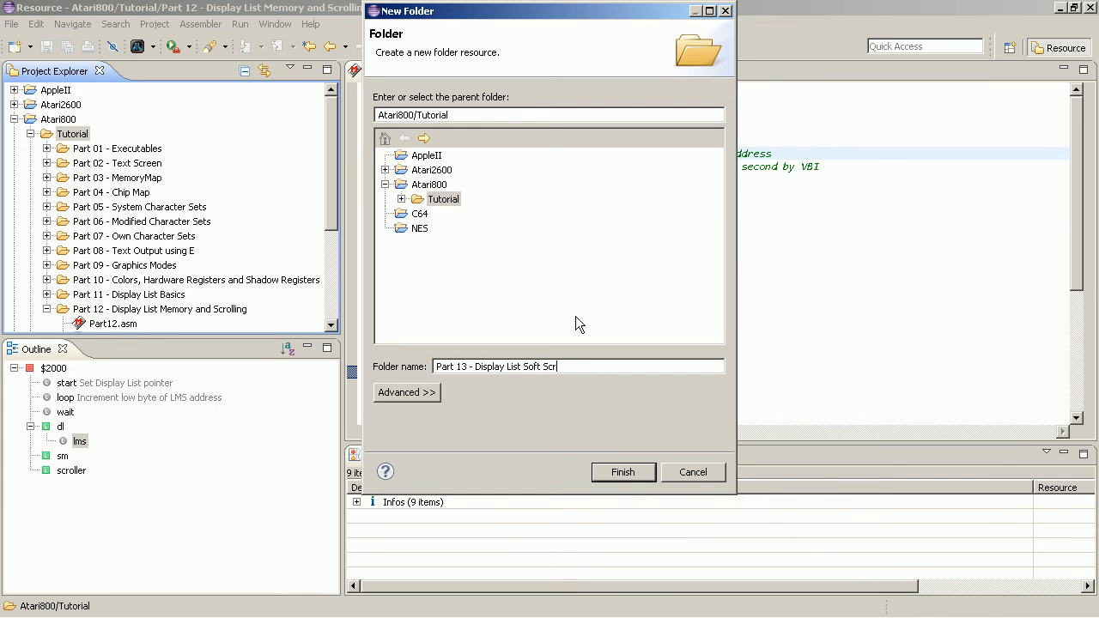
type("olling")
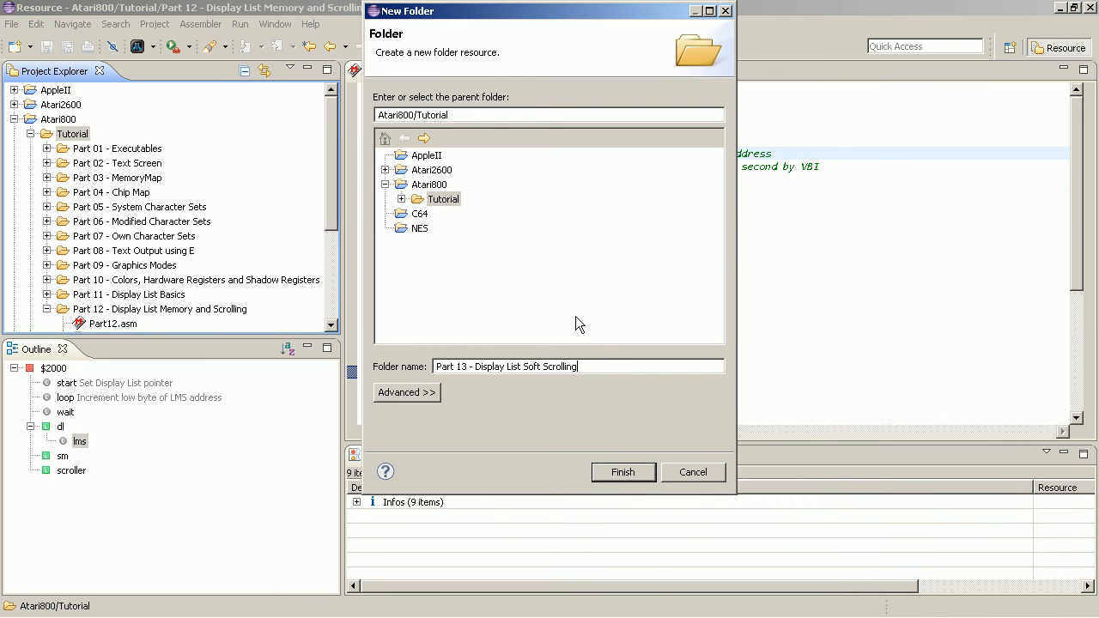
mouse_move(623, 472)
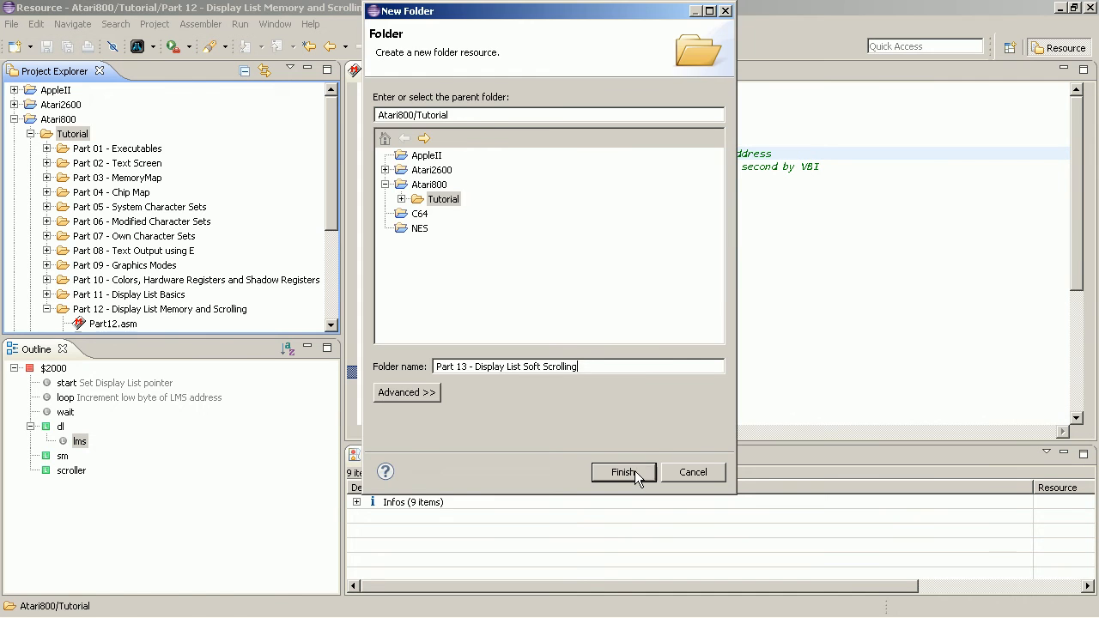
left_click(624, 472)
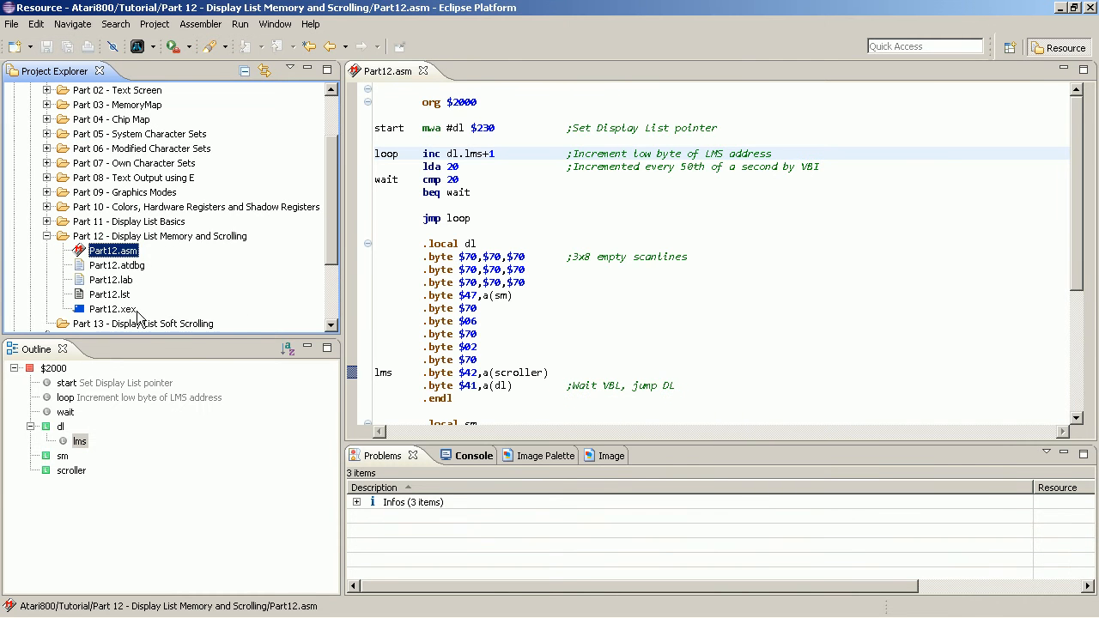
Copy Part12.asm into the Part 13 folder and rename the copy Part13.asm.
left_click(144, 309)
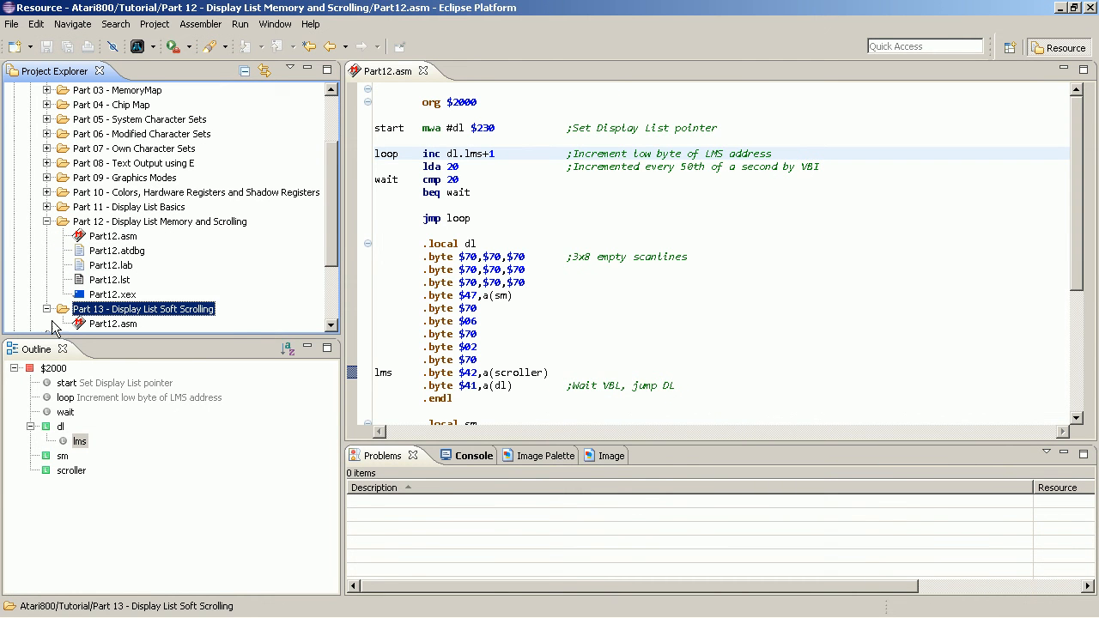
left_click(113, 323)
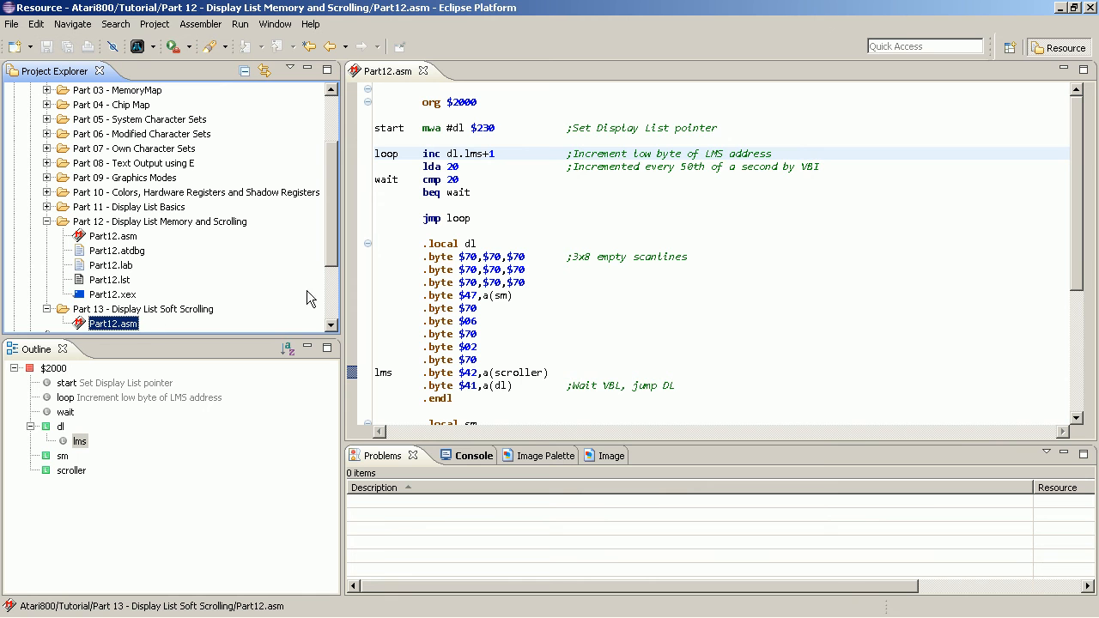
mouse_move(129, 323)
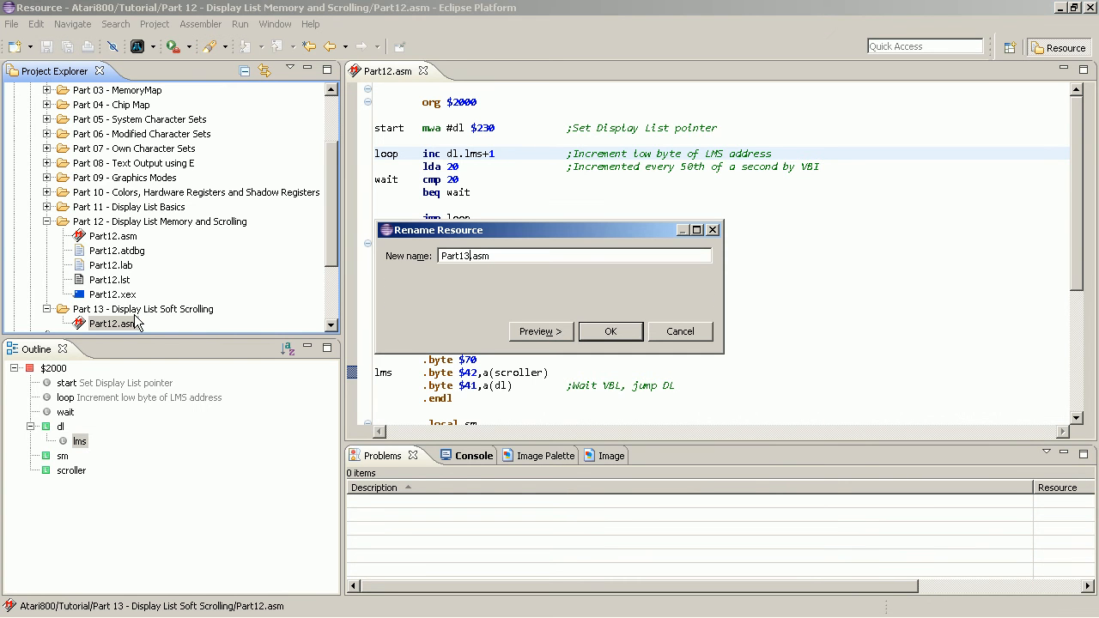
left_click(610, 332)
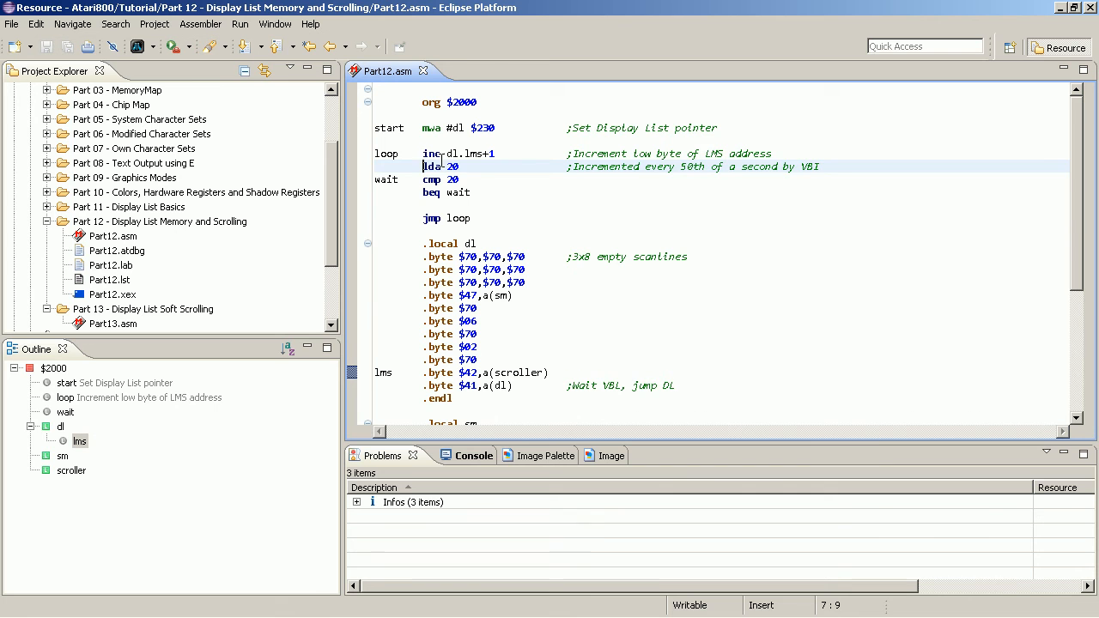
left_click(426, 154)
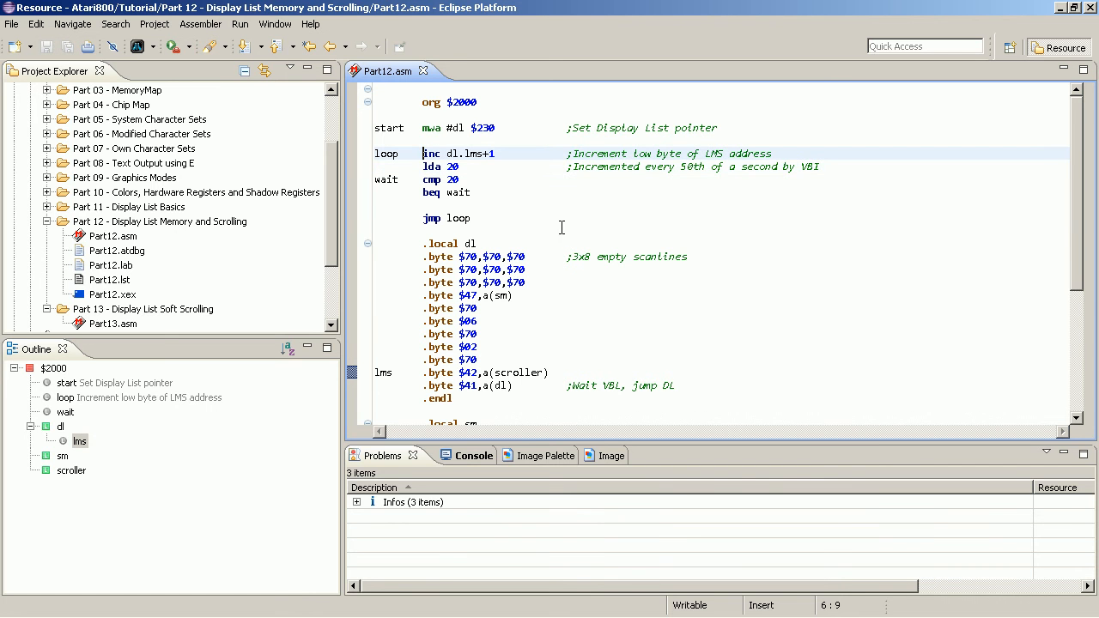
mouse_move(546, 234)
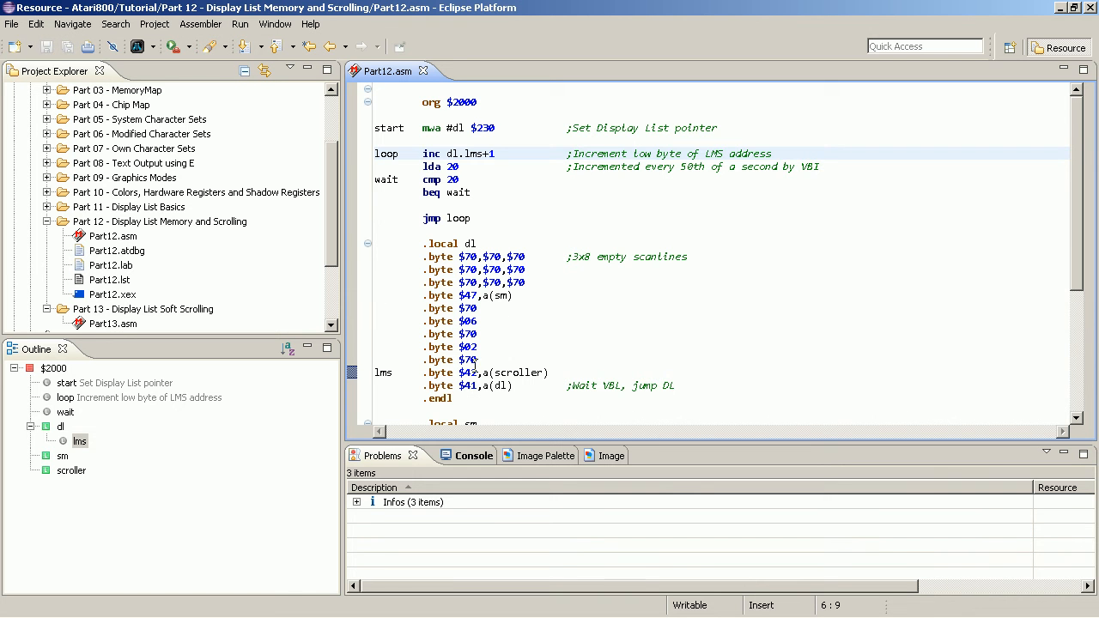
Insert a blank line in the source right after the loop label, before inc dl.lms+1.
left_click(481, 347)
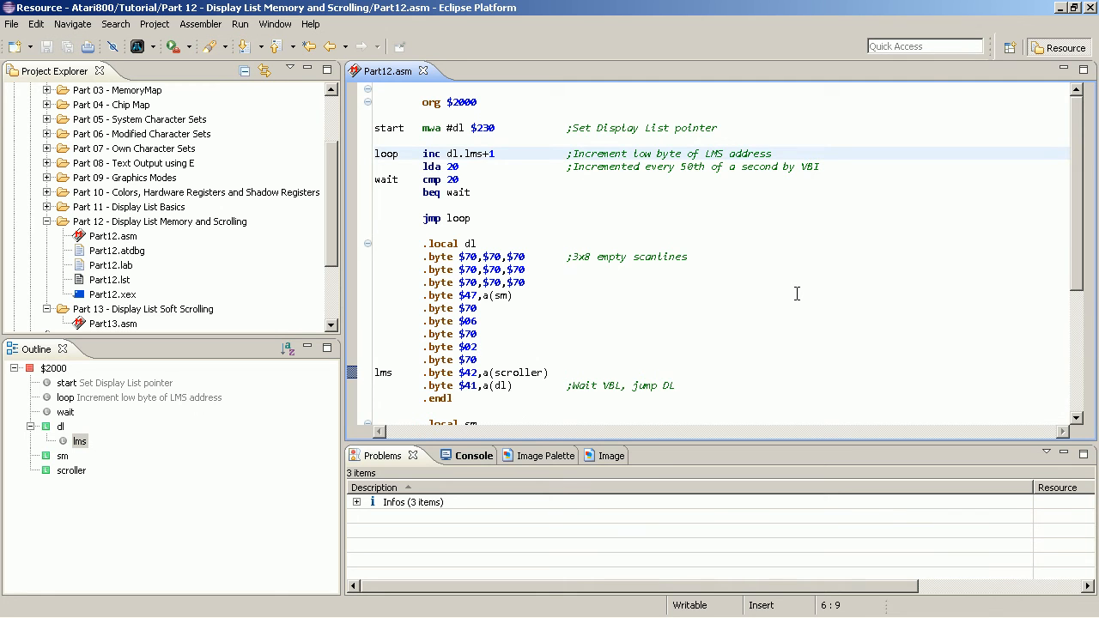
left_click(422, 154)
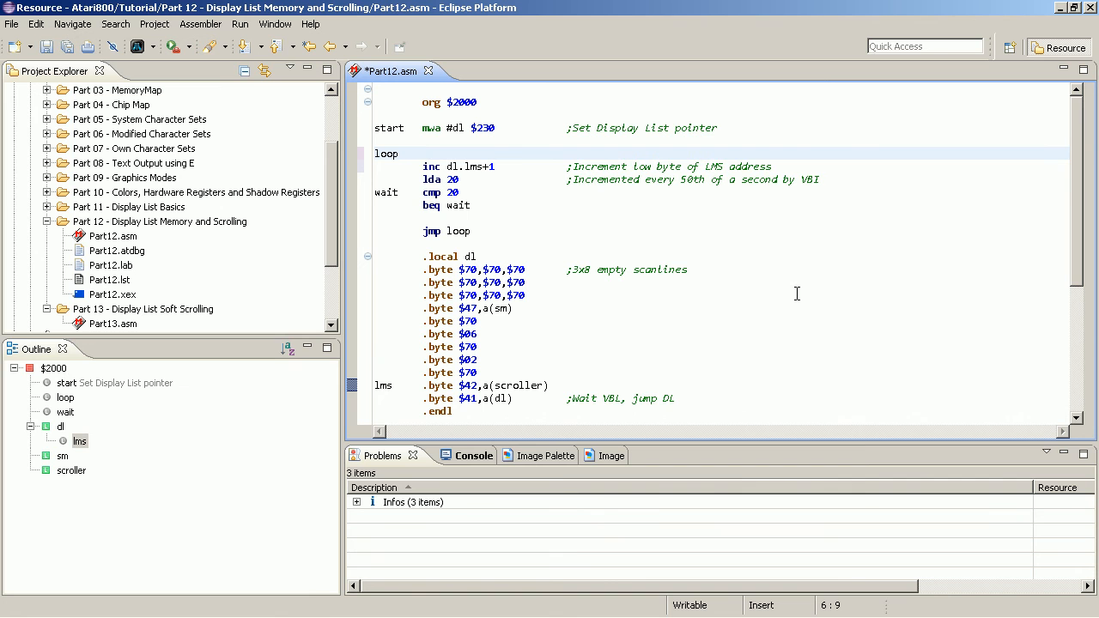
Add lda 20 / and #3 after loop with the comment ';0,1,2,3,0,..'.
left_click(423, 154)
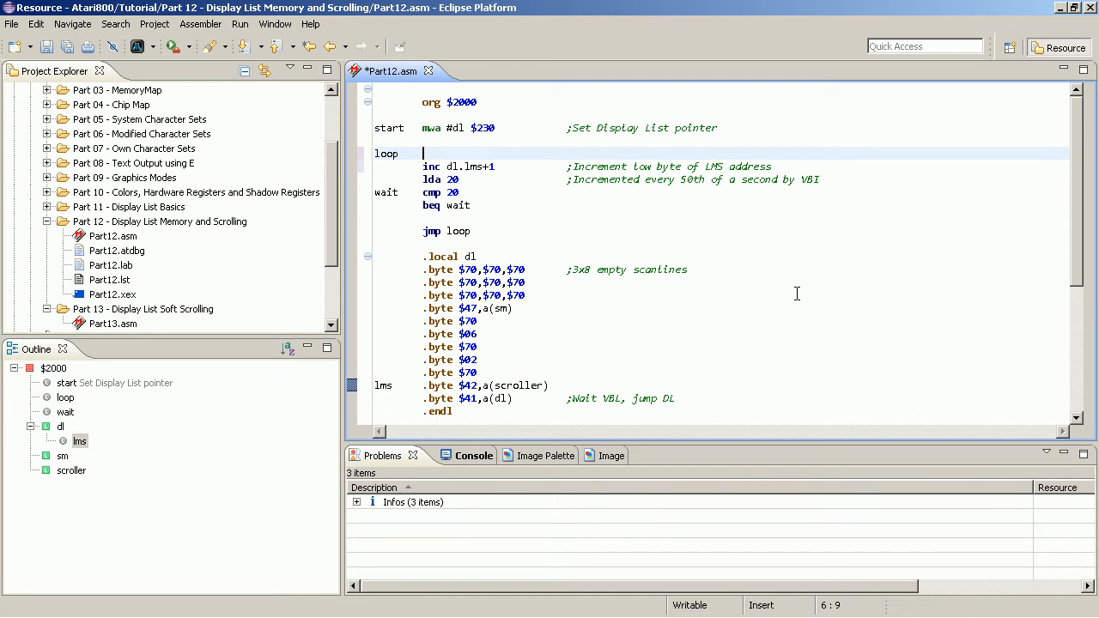
type("lda 20")
type("and")
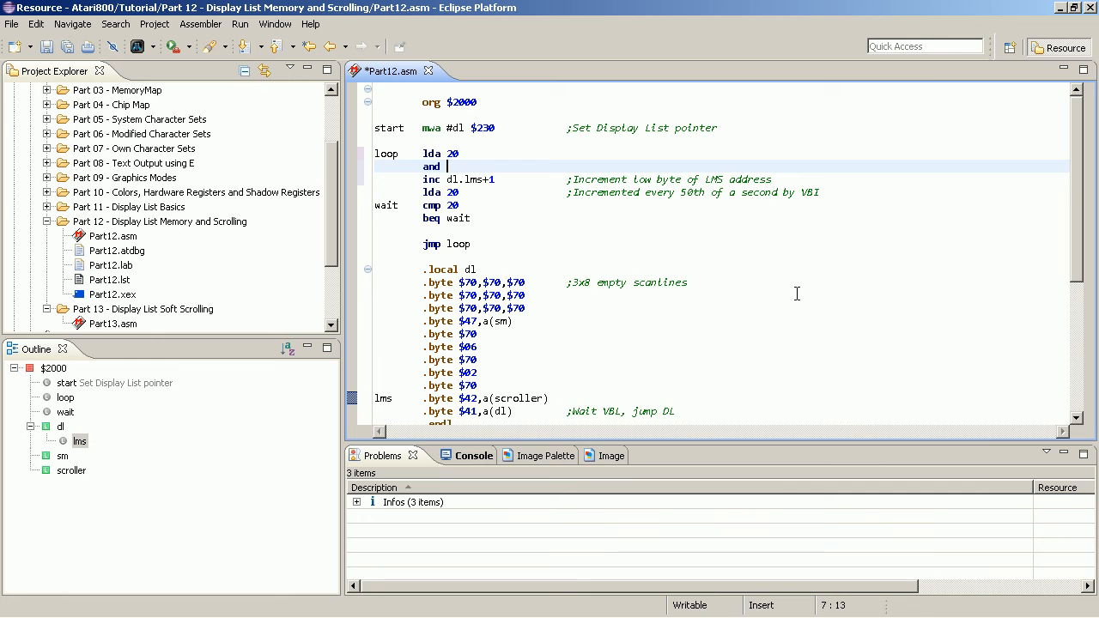
type("#3")
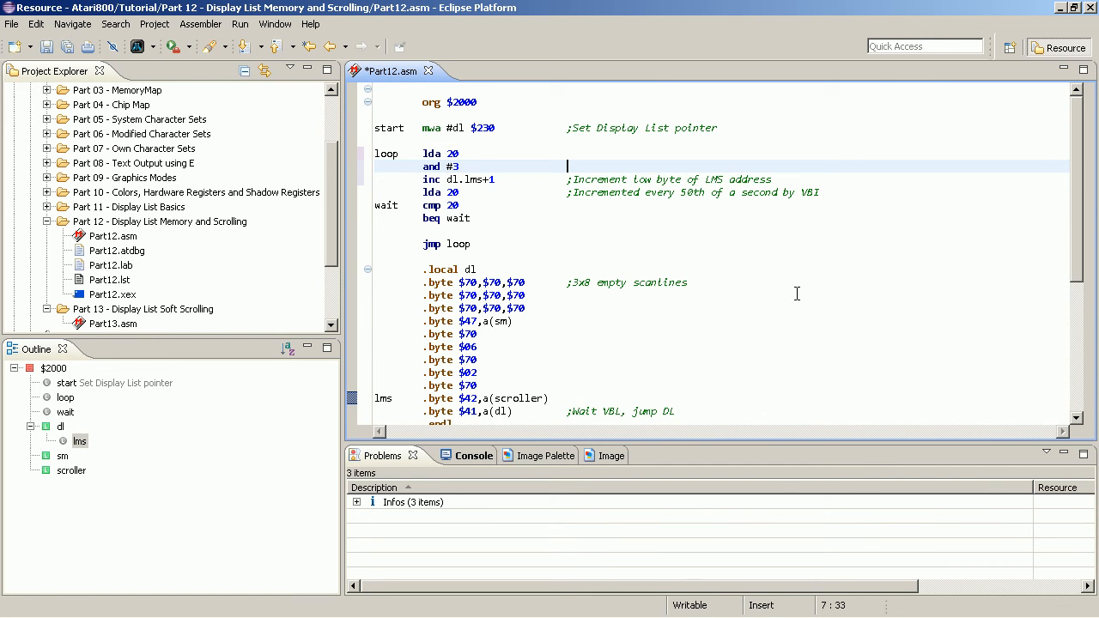
type(";0,1")
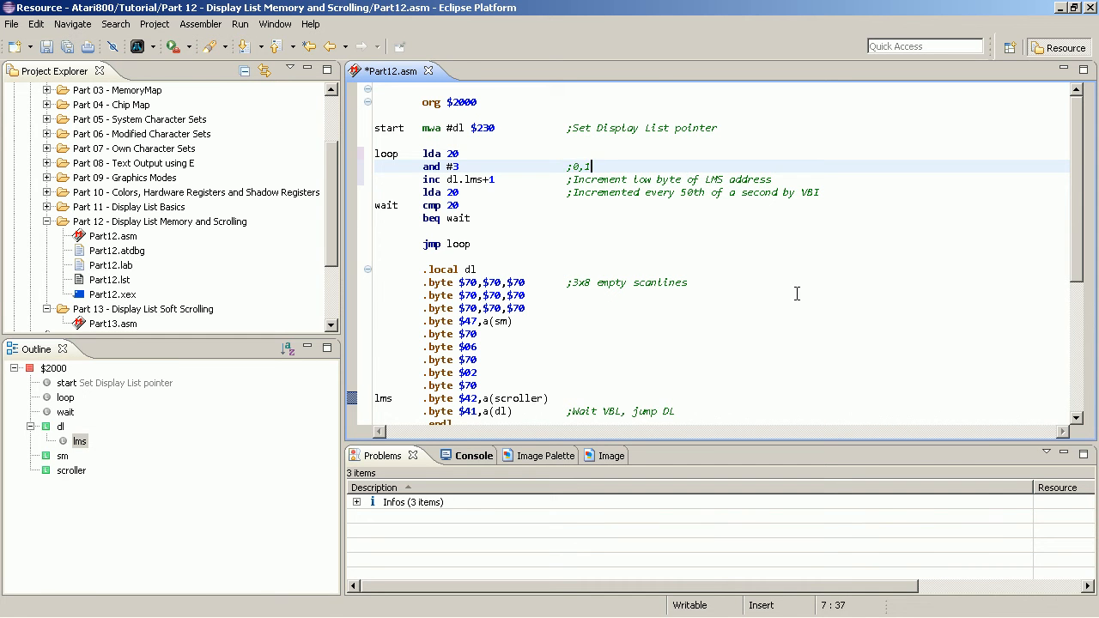
type("2,3,")
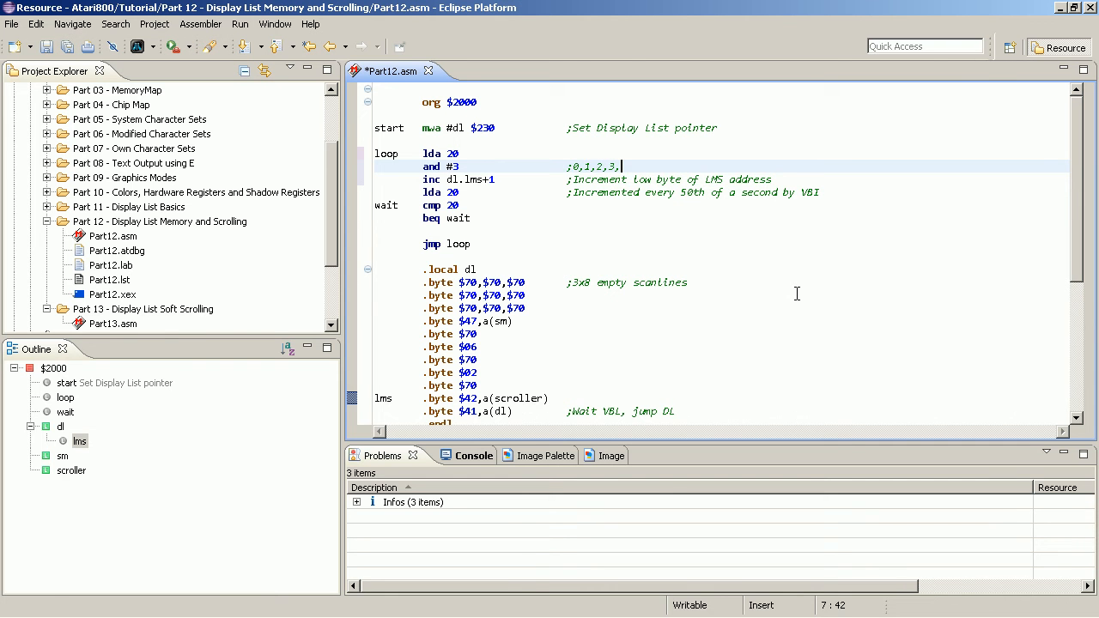
type("0,..")
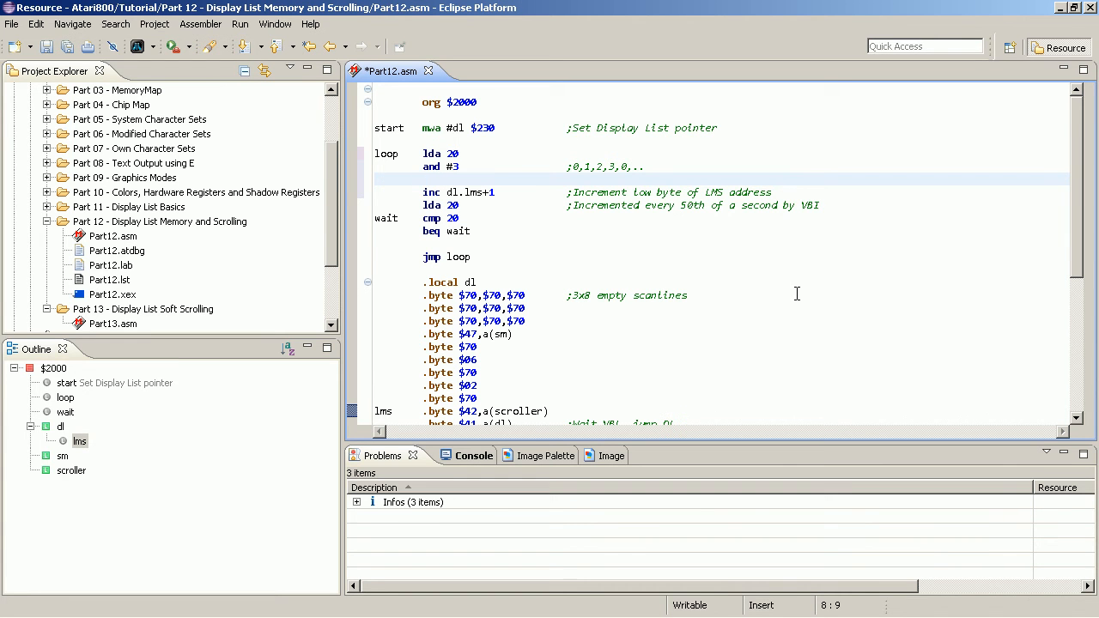
Add bne skip_inc and a skip_inc label after inc dl.lms+1, before lda 20.
type("bne")
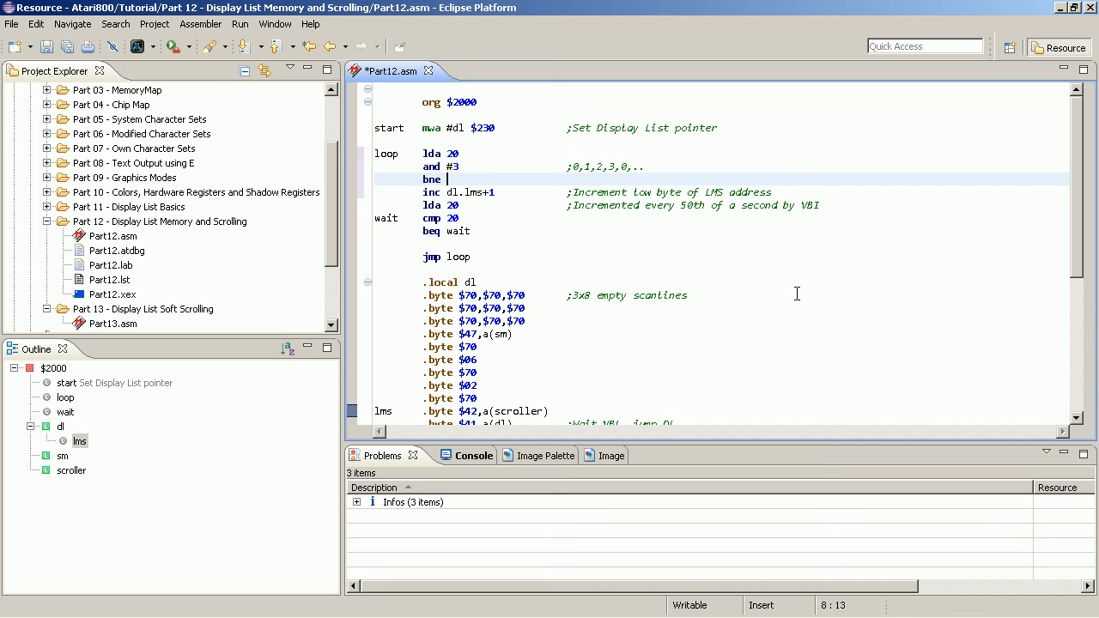
type("skip_i")
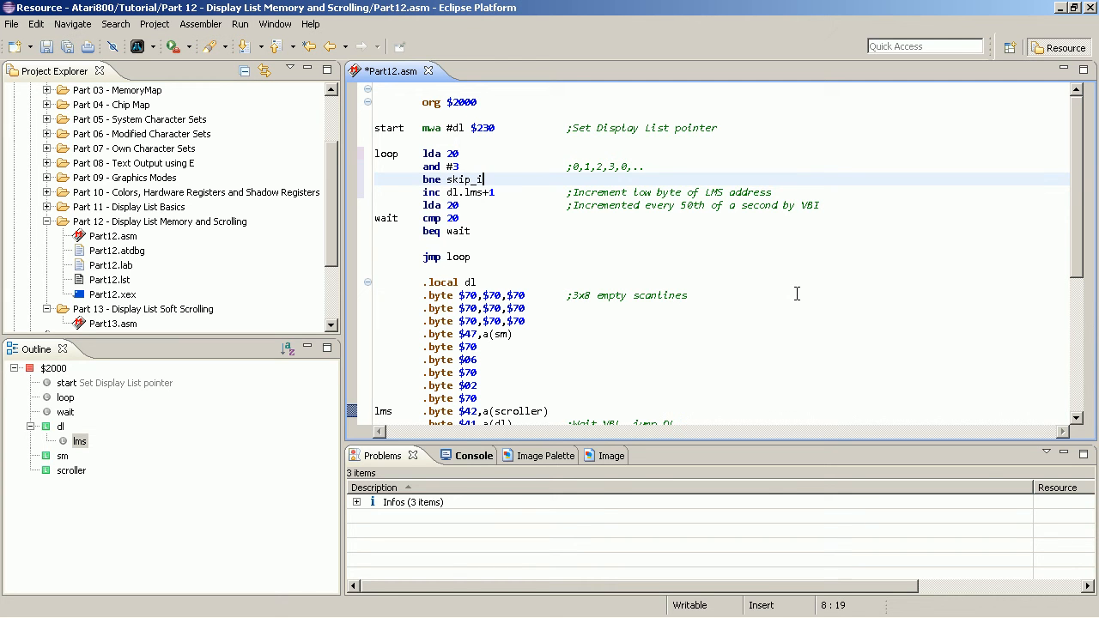
key("Return")
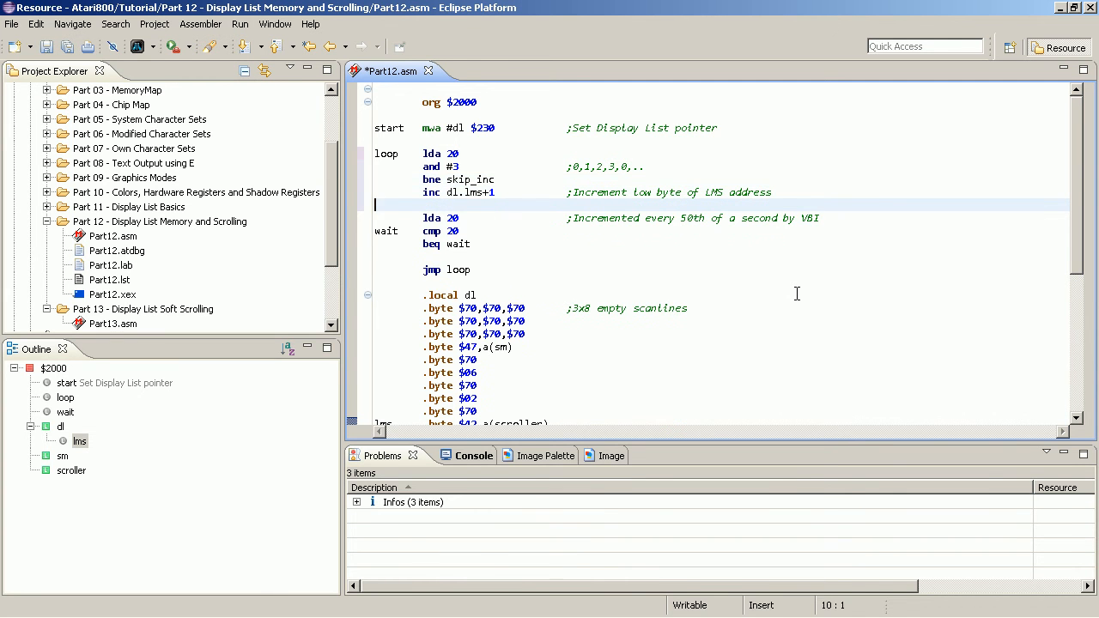
type("skip_inc")
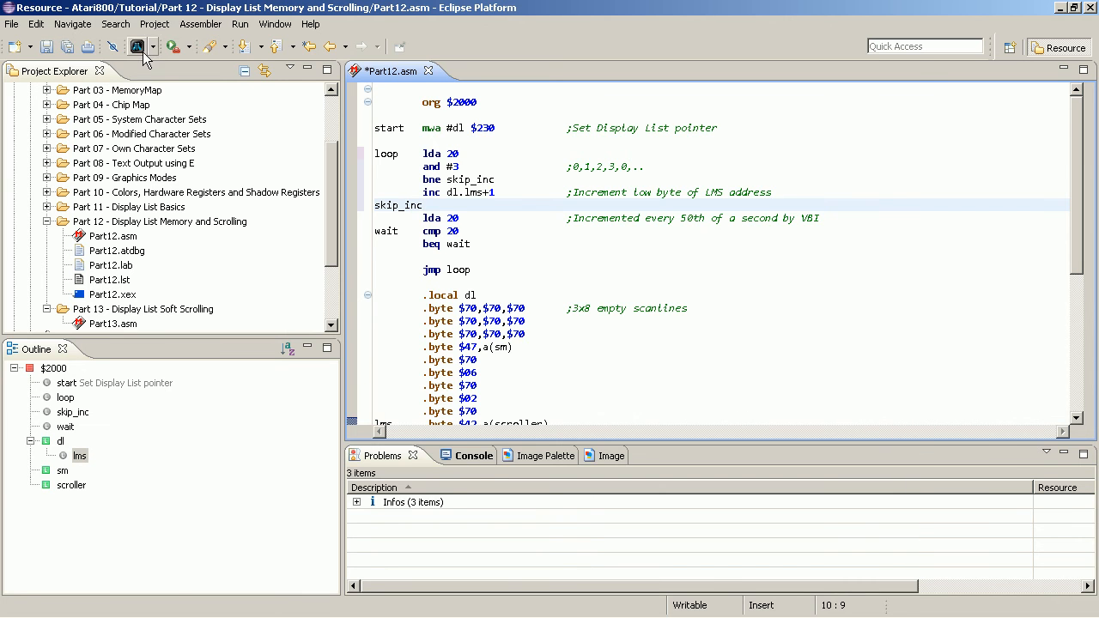
Assemble and run Part12.asm in Altirra, view the static text line, and close the emulator.
left_click(137, 46)
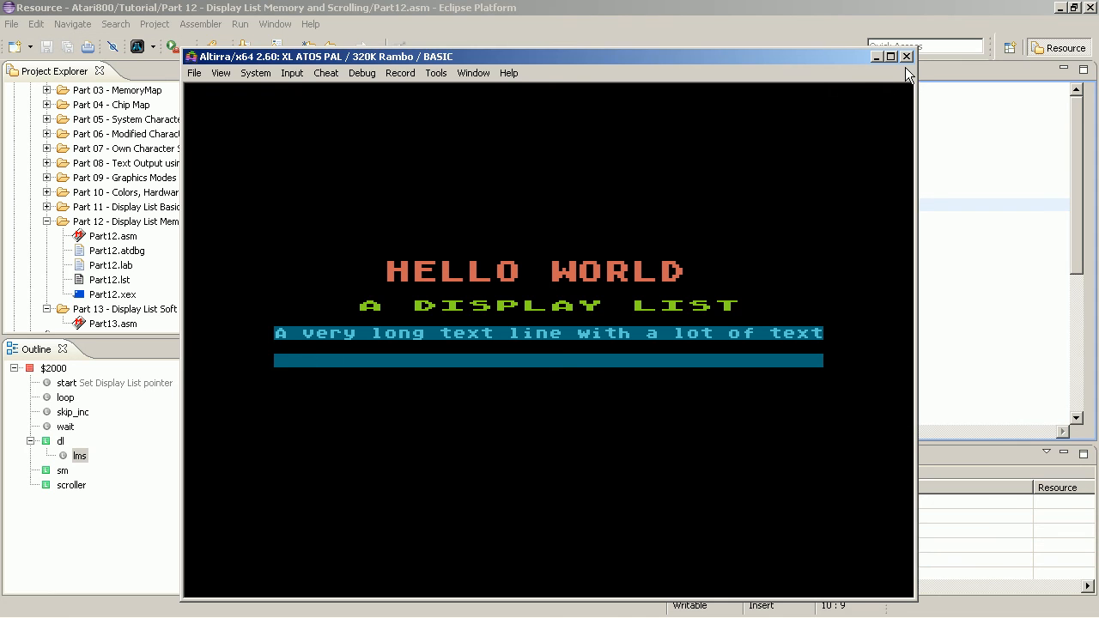
left_click(907, 56)
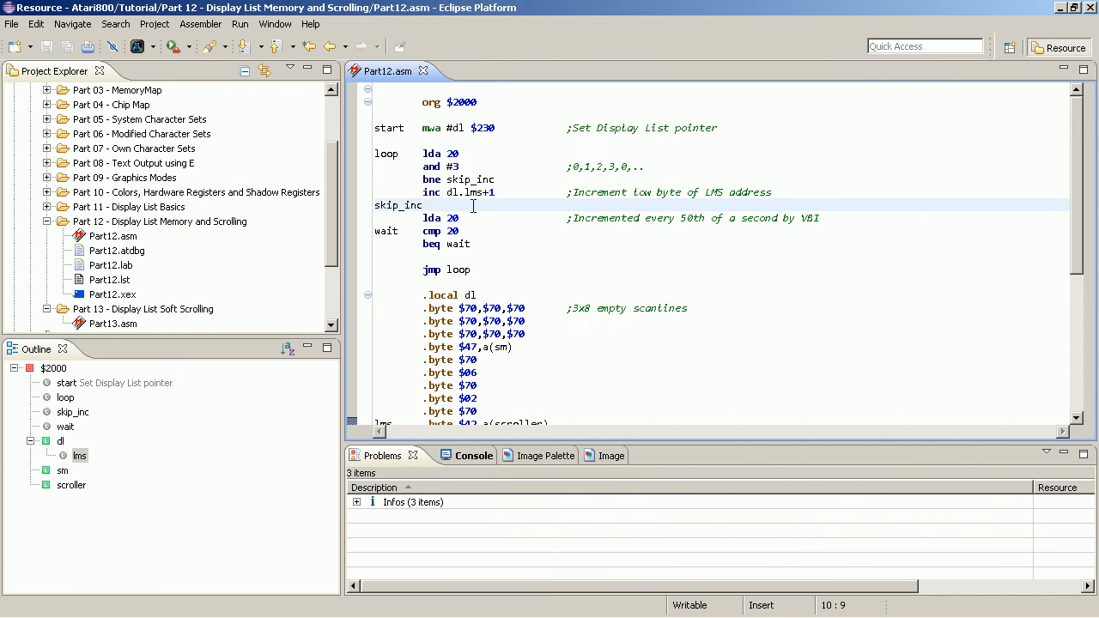
left_click(649, 206)
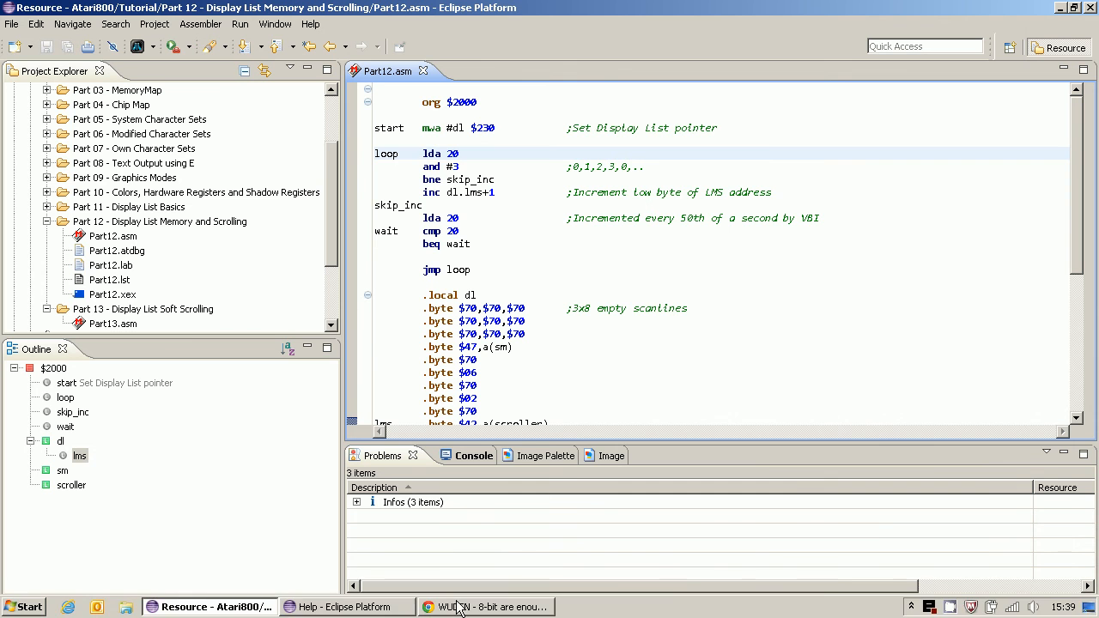
Show the ANTIC Reference help page under WUDSN IDE Guide > Hardwares > Atari 8-bit, highlighting HScroll bit 4.
left_click(310, 24)
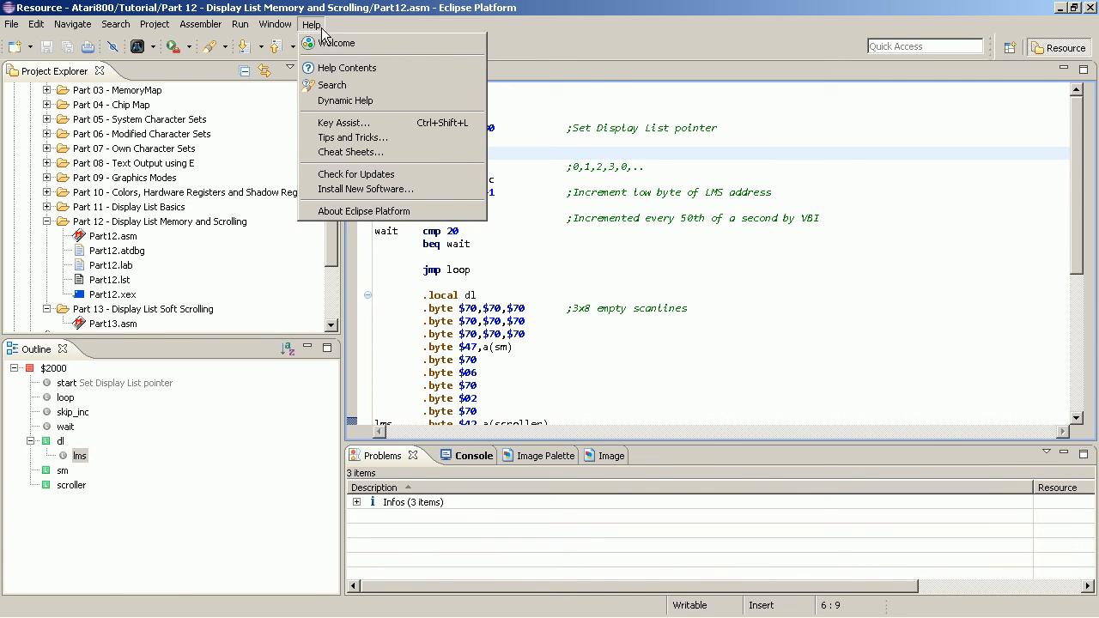
left_click(347, 68)
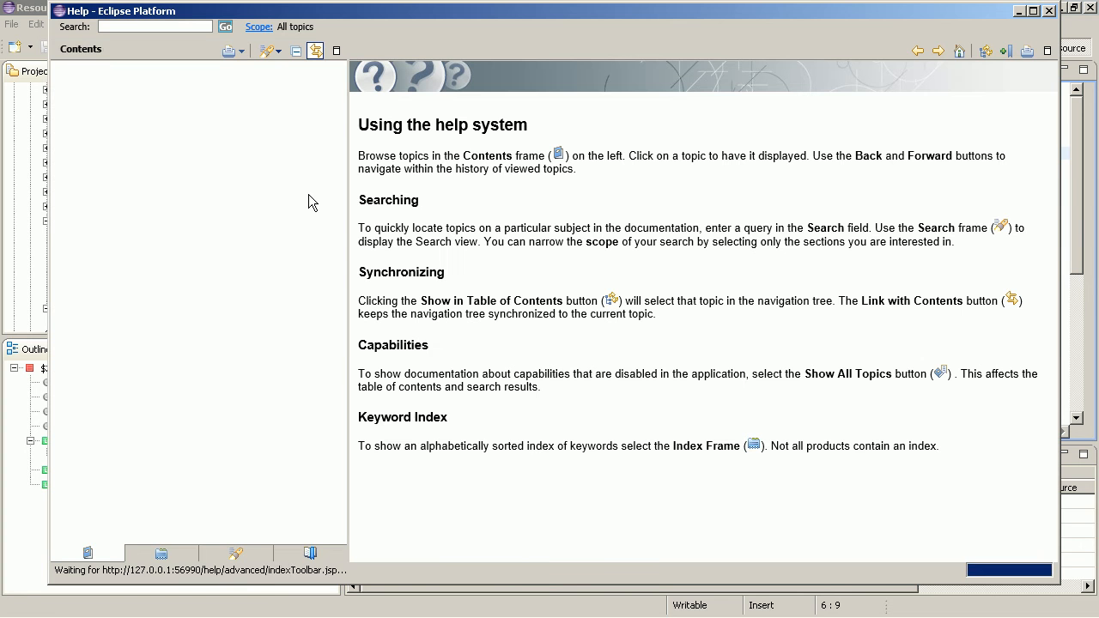
left_click(59, 85)
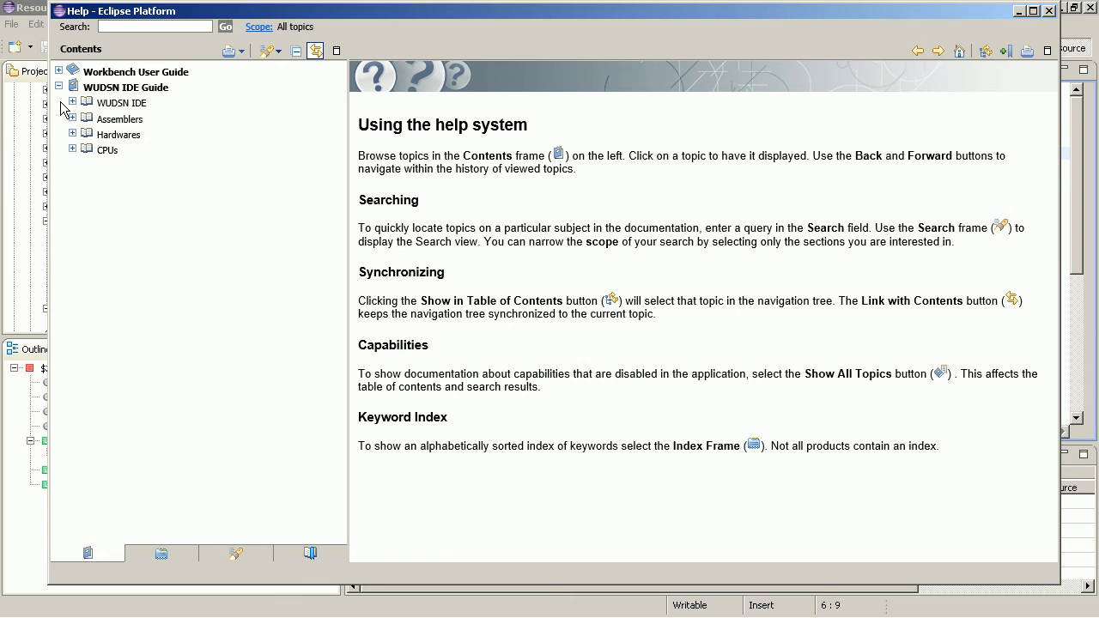
left_click(72, 134)
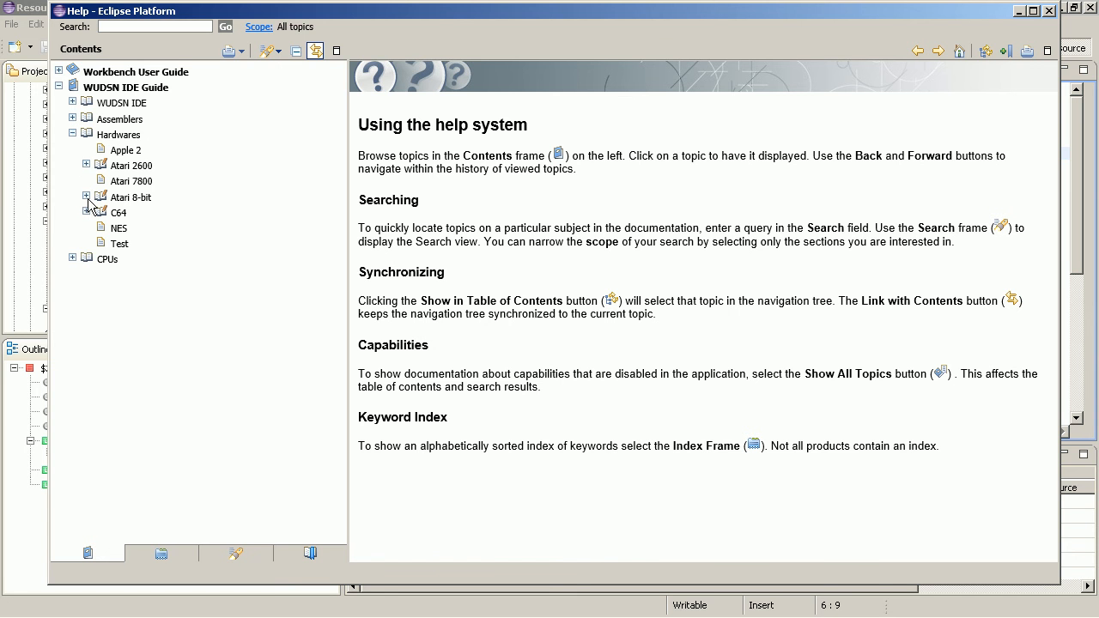
left_click(86, 195)
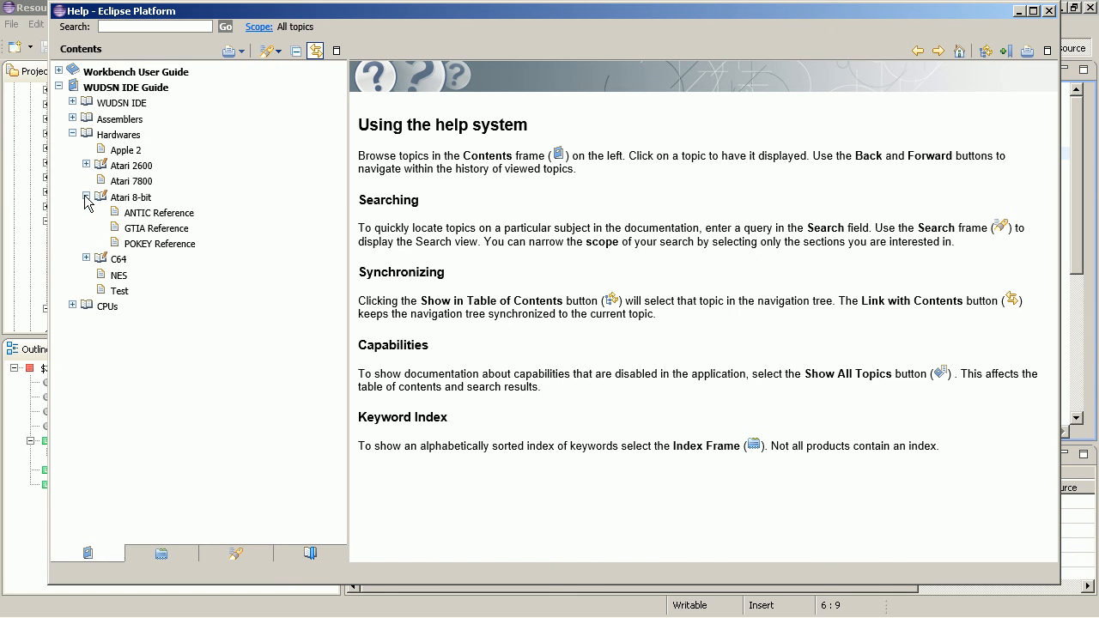
left_click(158, 213)
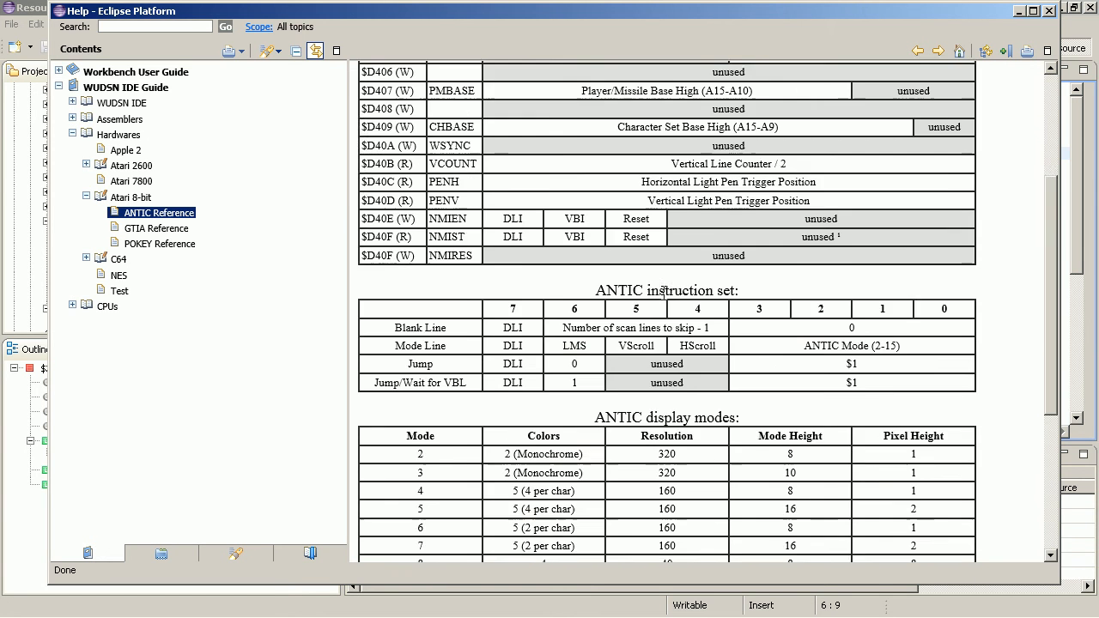
scroll("down", 3)
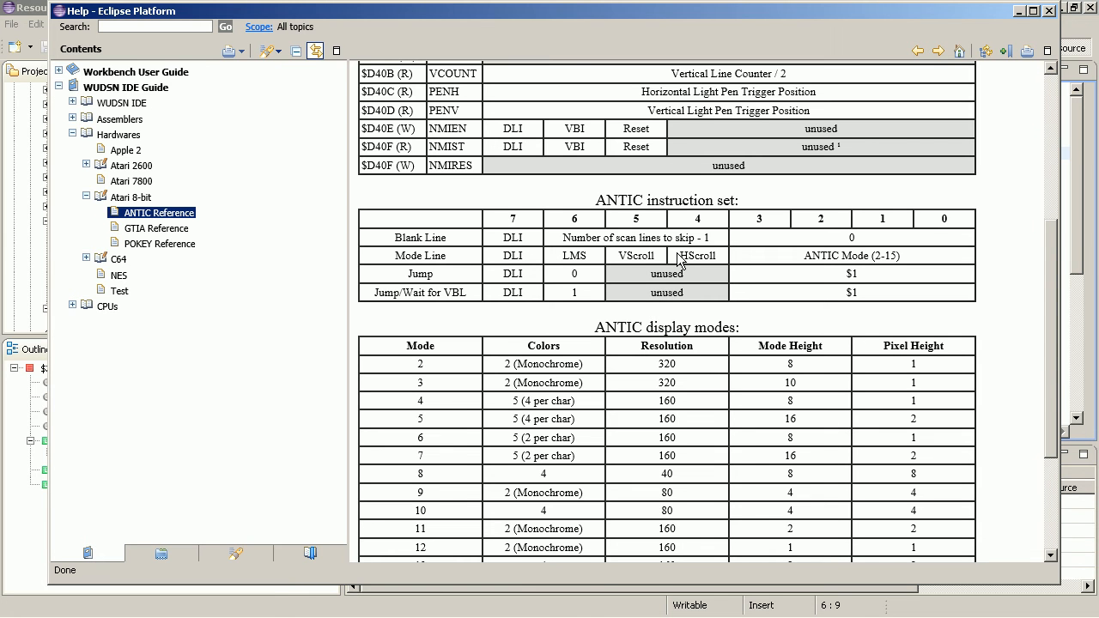
double_click(697, 254)
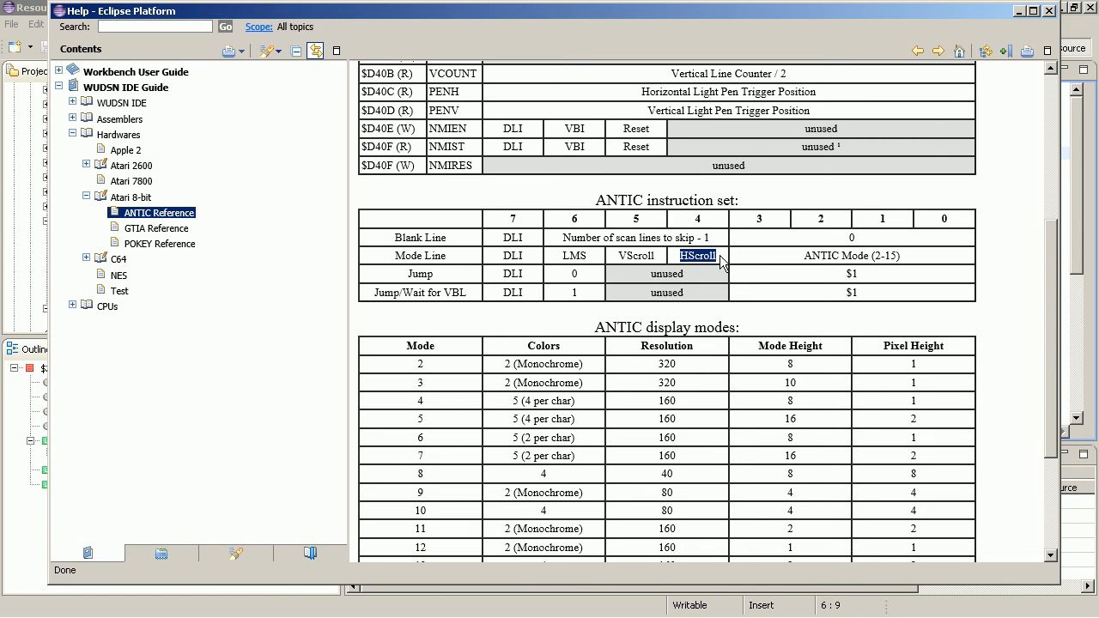
mouse_move(587, 275)
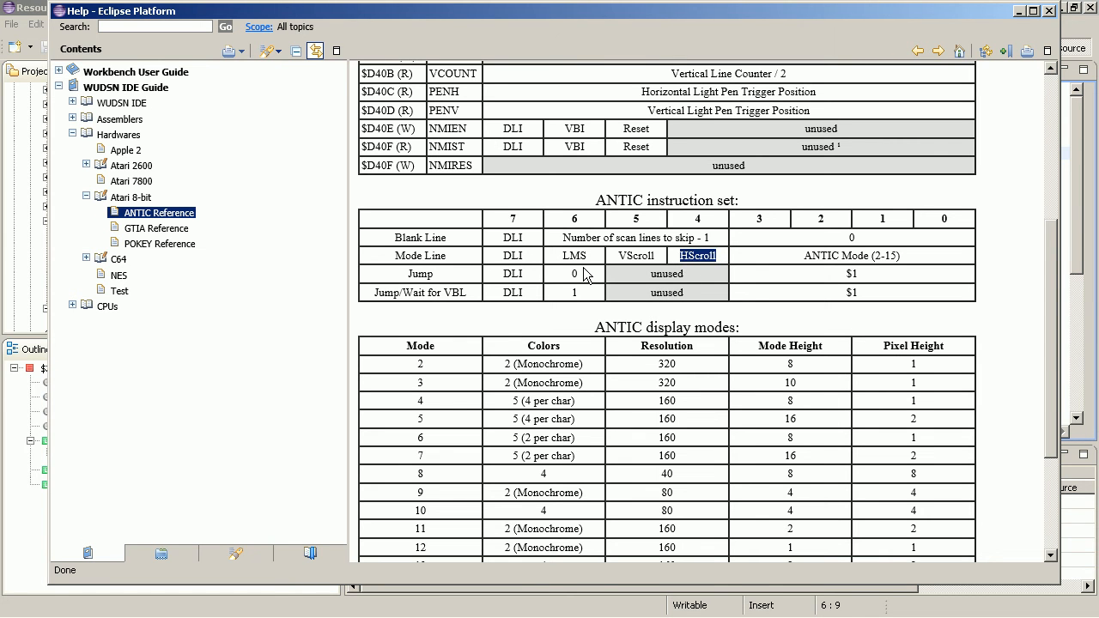
mouse_move(700, 214)
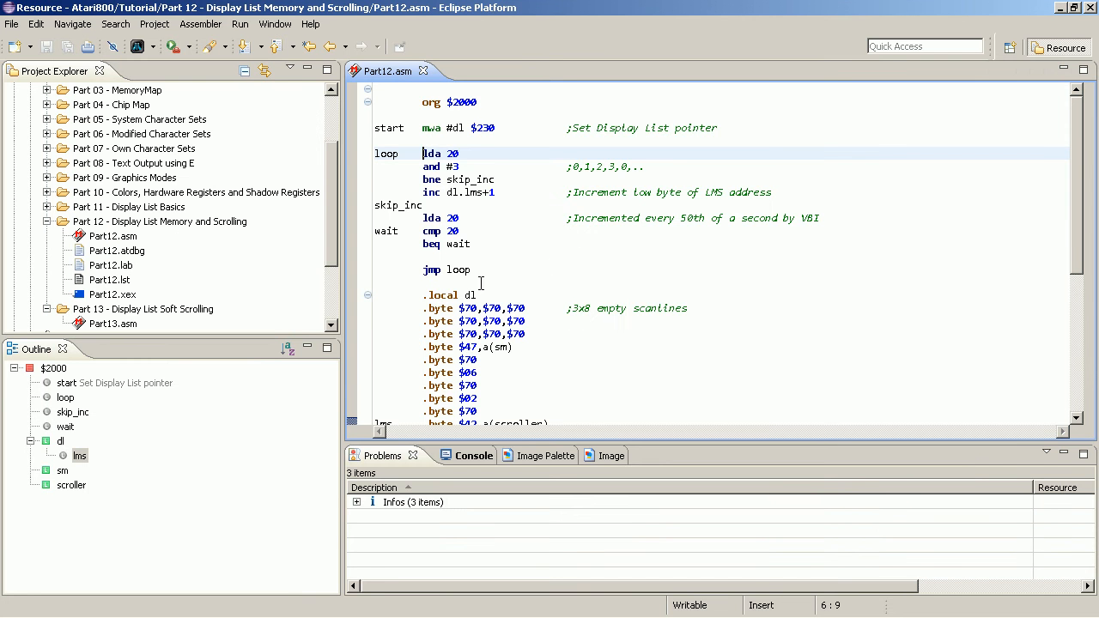
Change the lms mode line from .byte $42 to $52 to enable horizontal scrolling, and run it.
left_click(508, 346)
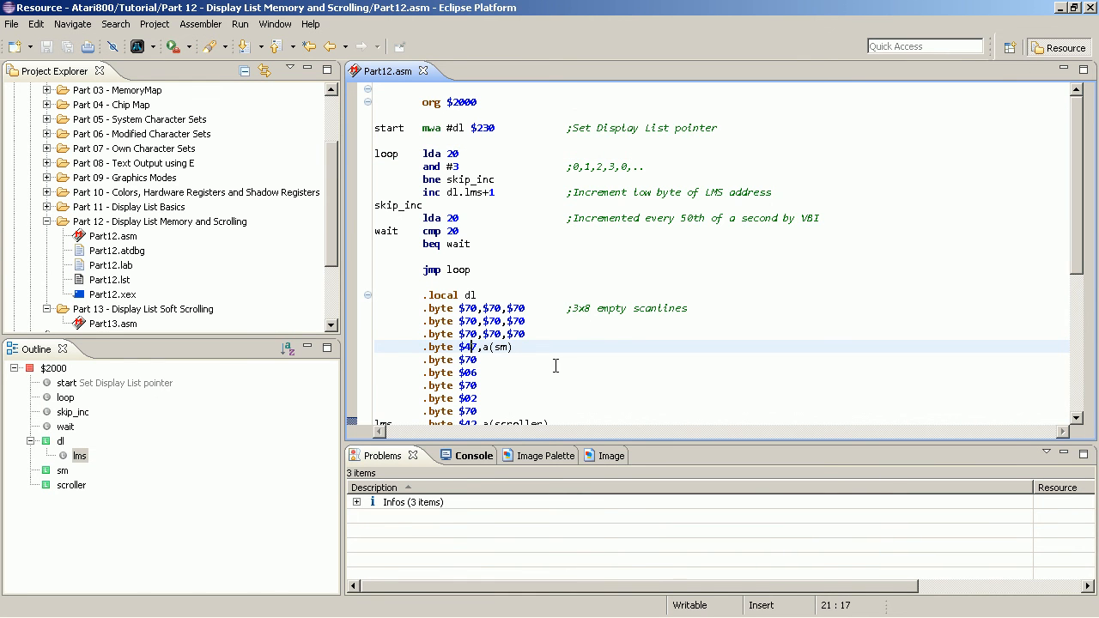
scroll("down", 3)
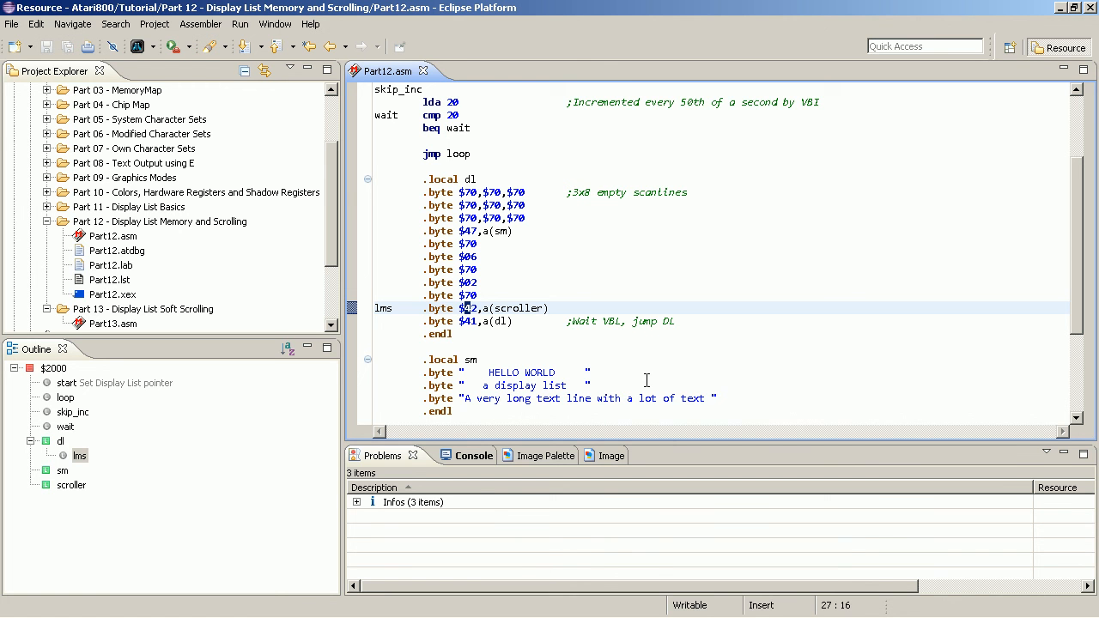
type("5")
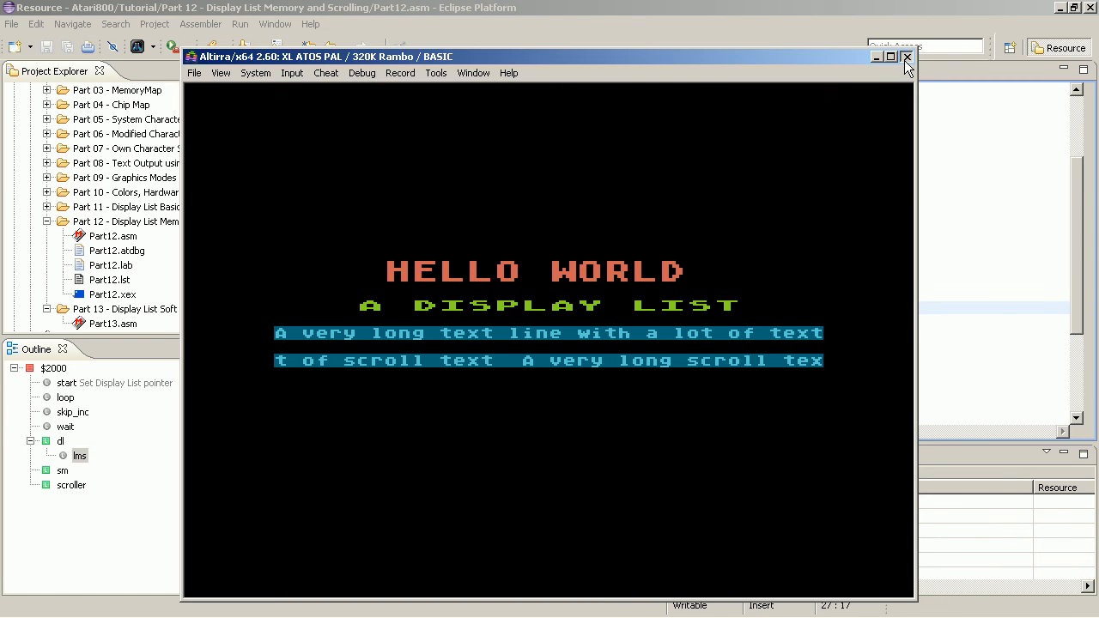
Close Altirra and scroll the ANTIC Reference to the register set listing $D404 HSCROL.
left_click(907, 57)
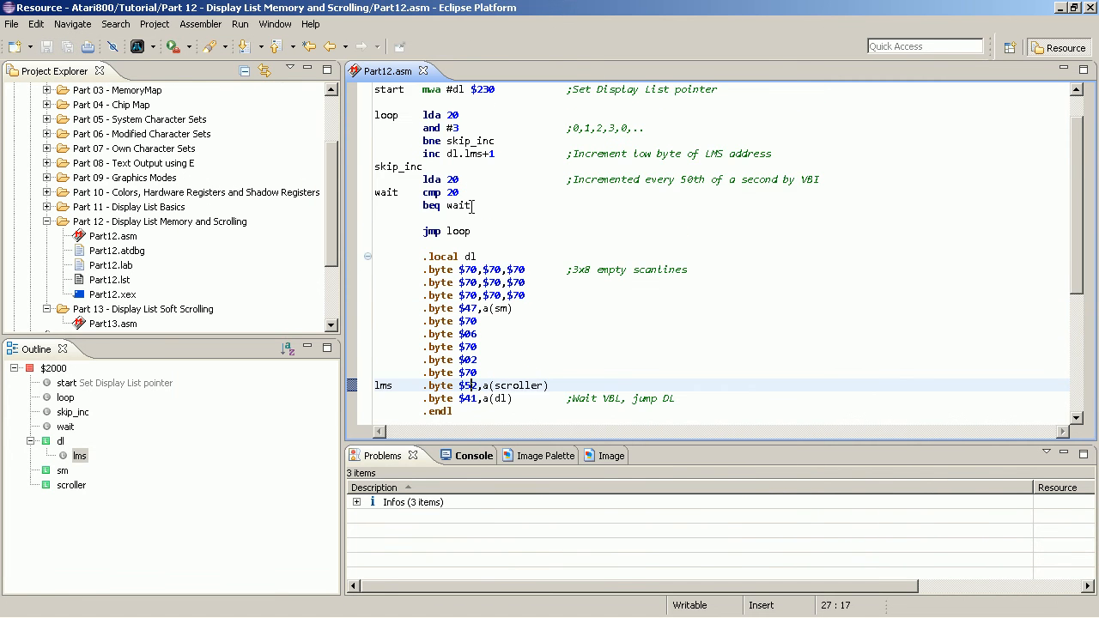
scroll("up", 3)
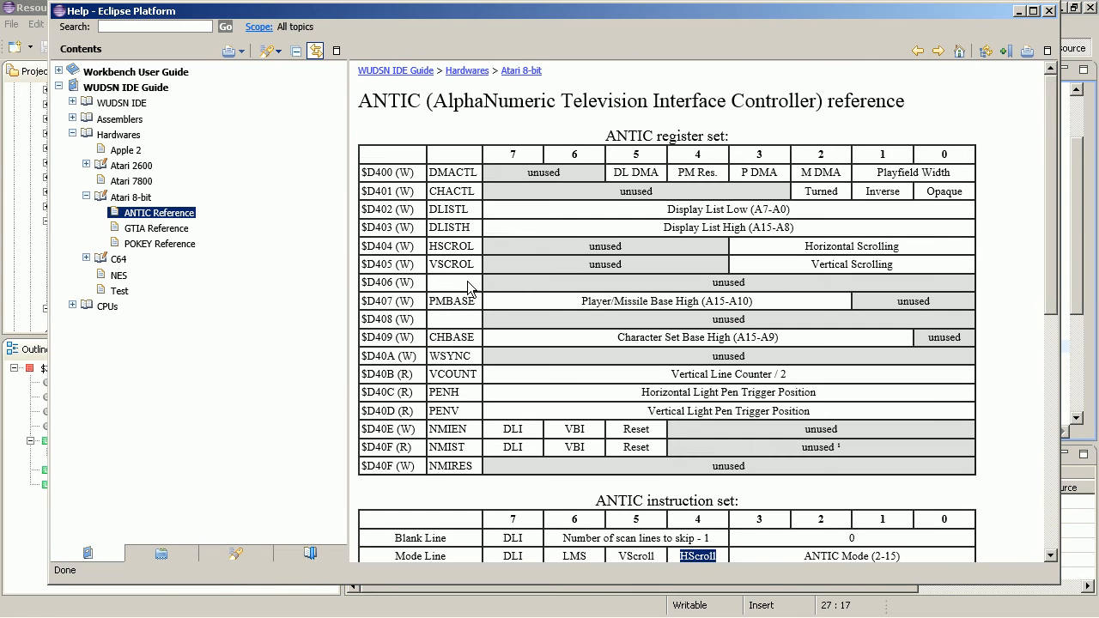
mouse_move(366, 244)
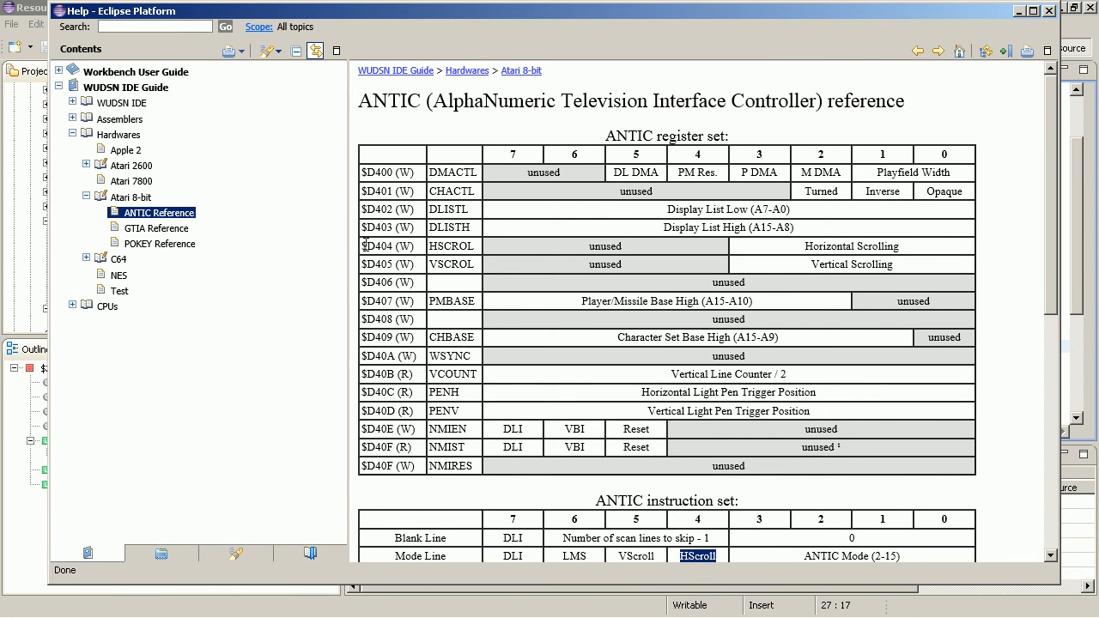
mouse_move(481, 254)
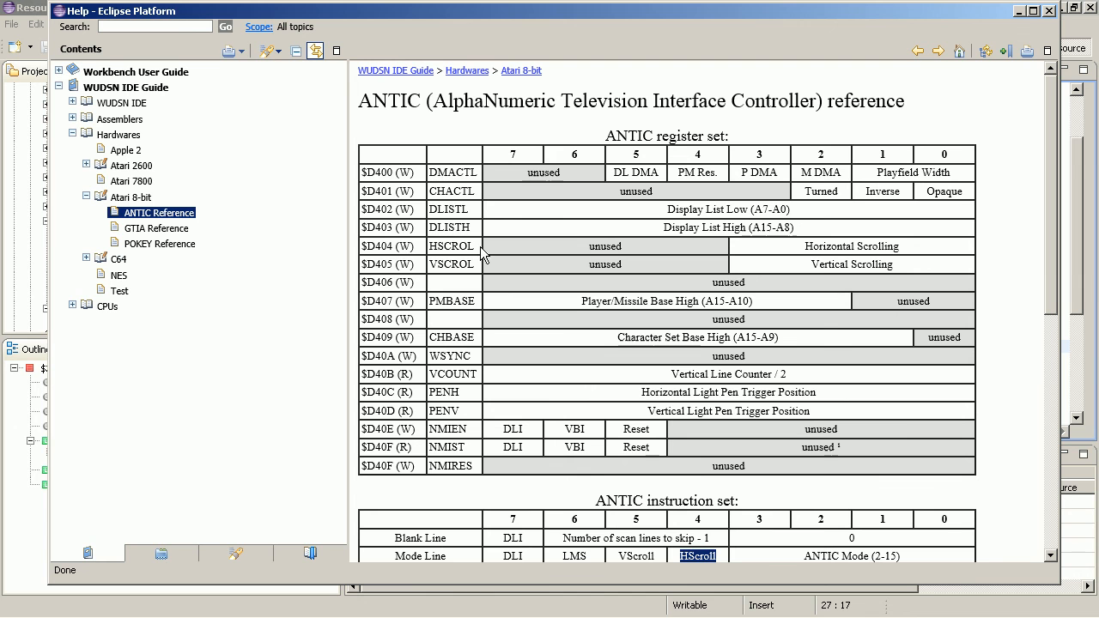
mouse_move(807, 254)
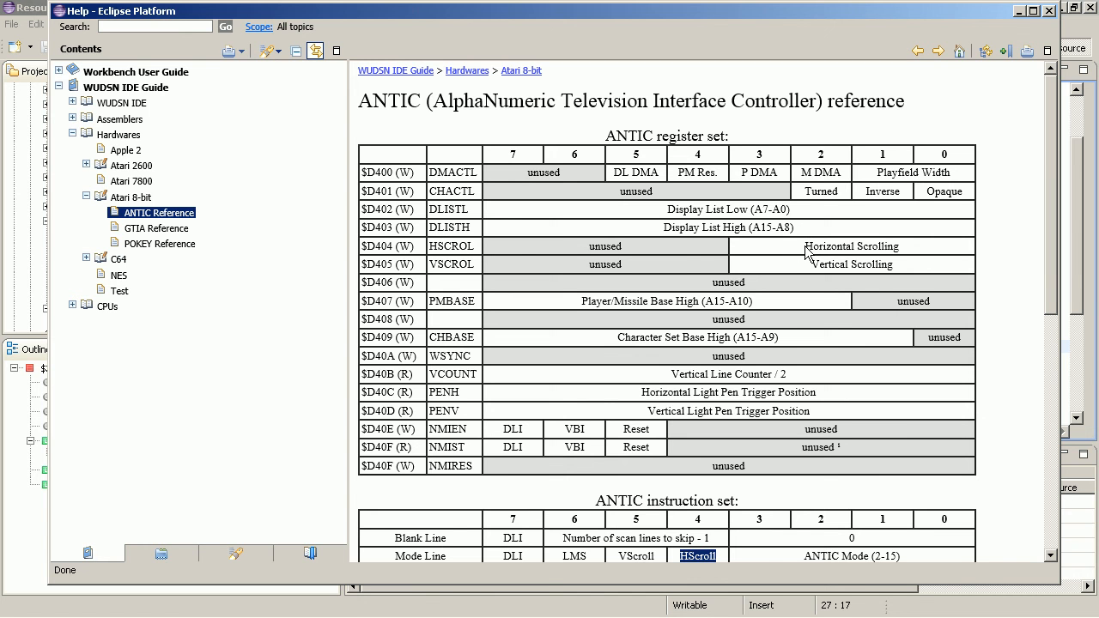
mouse_move(884, 158)
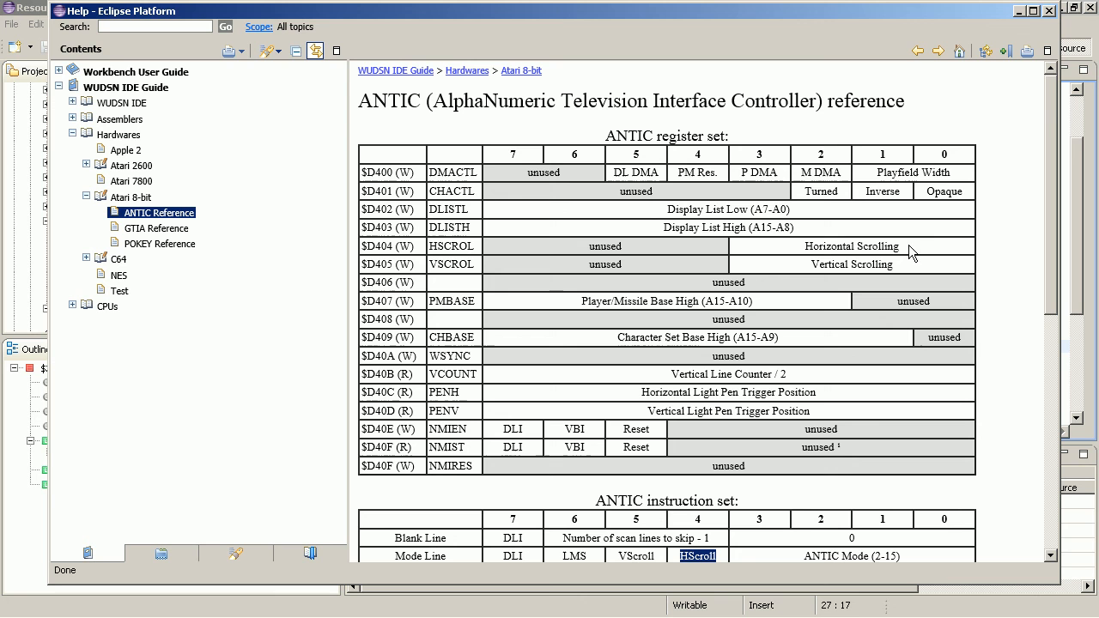
mouse_move(805, 254)
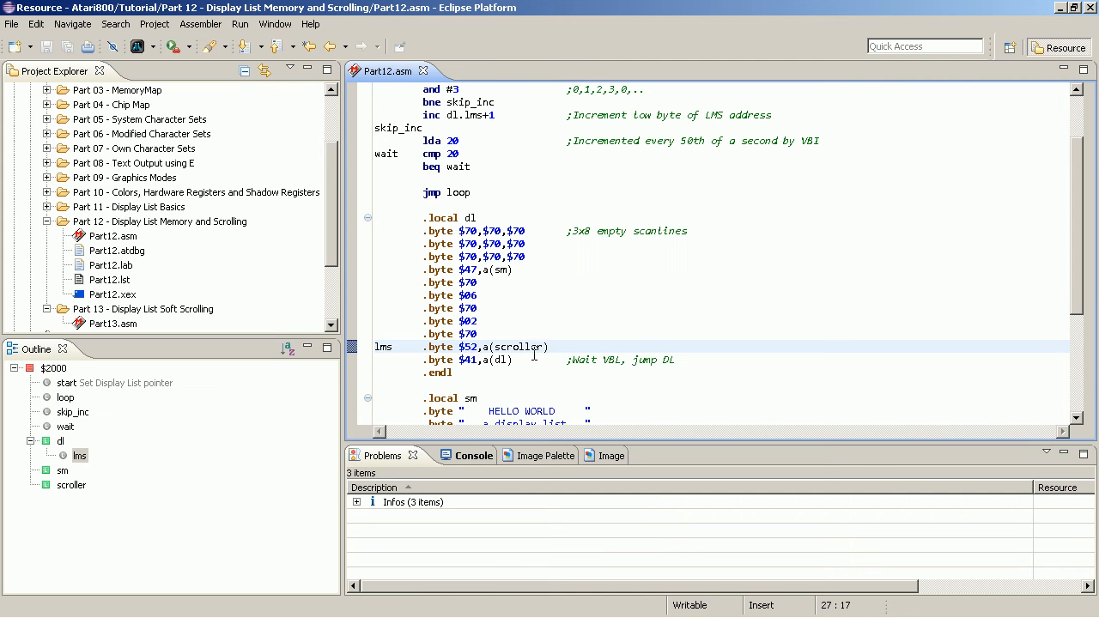
Make the loop start with lda 20 / and #3 / sta $d404 to write the scroll register.
scroll("up", 3)
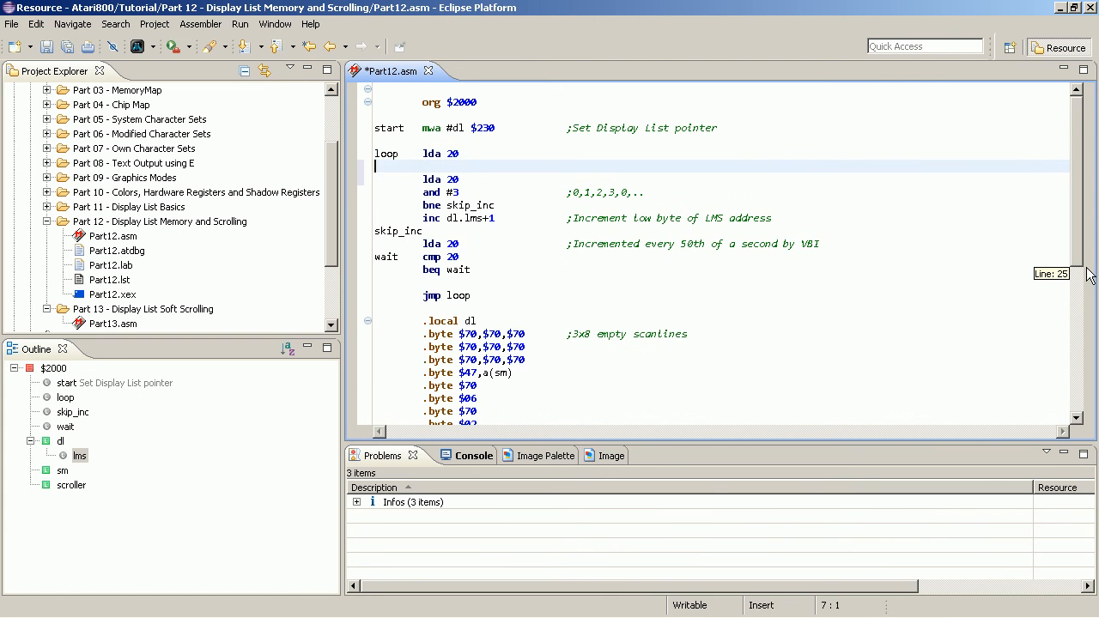
type("and #3")
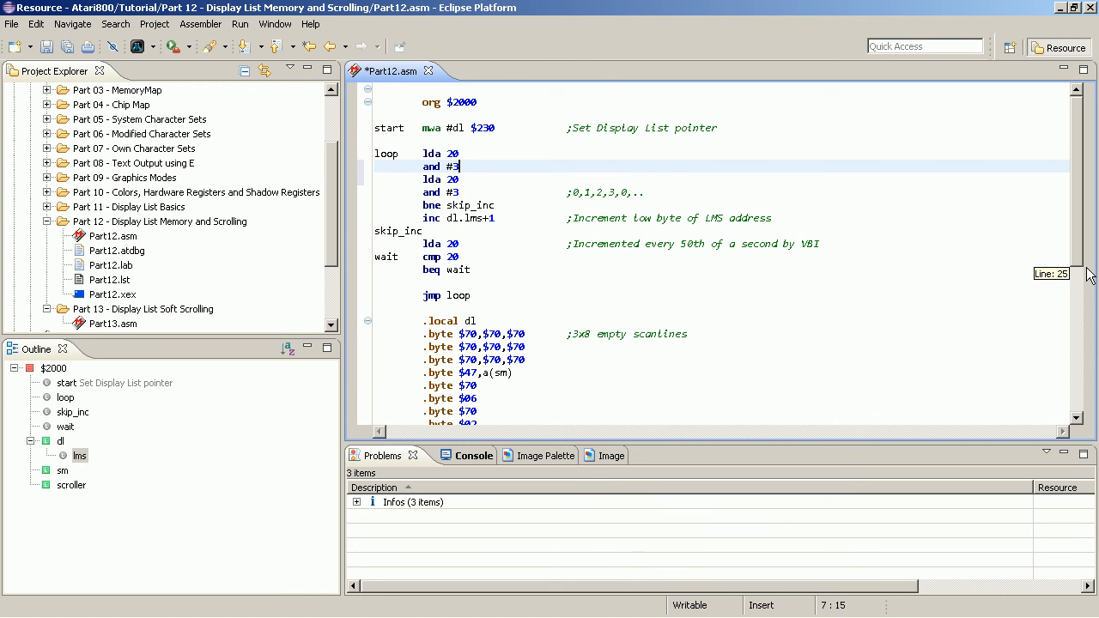
key("Return")
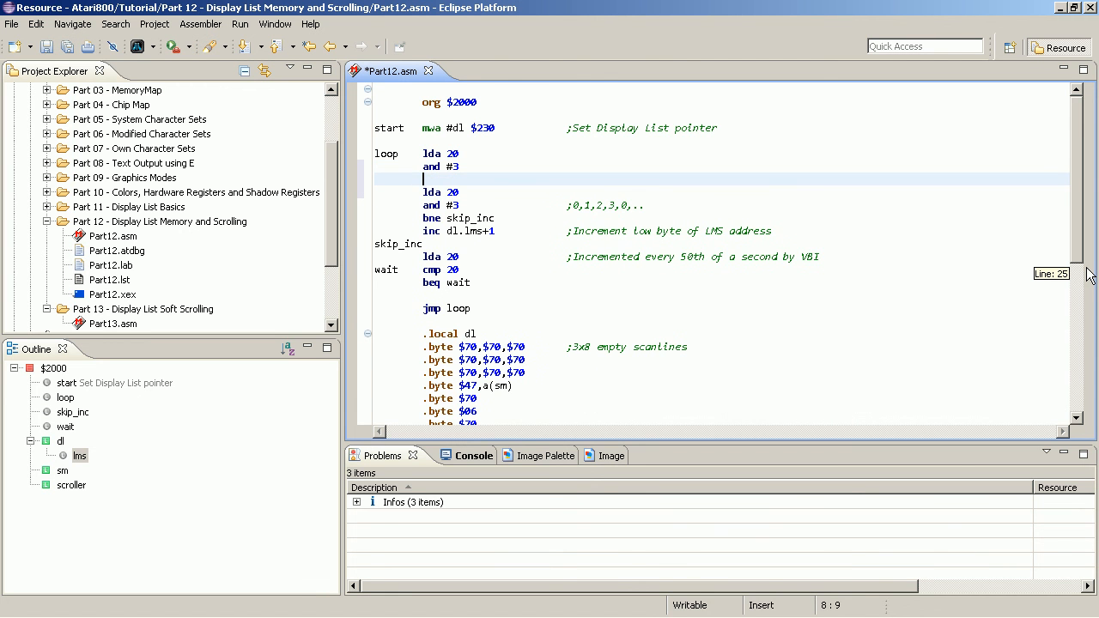
type("sta")
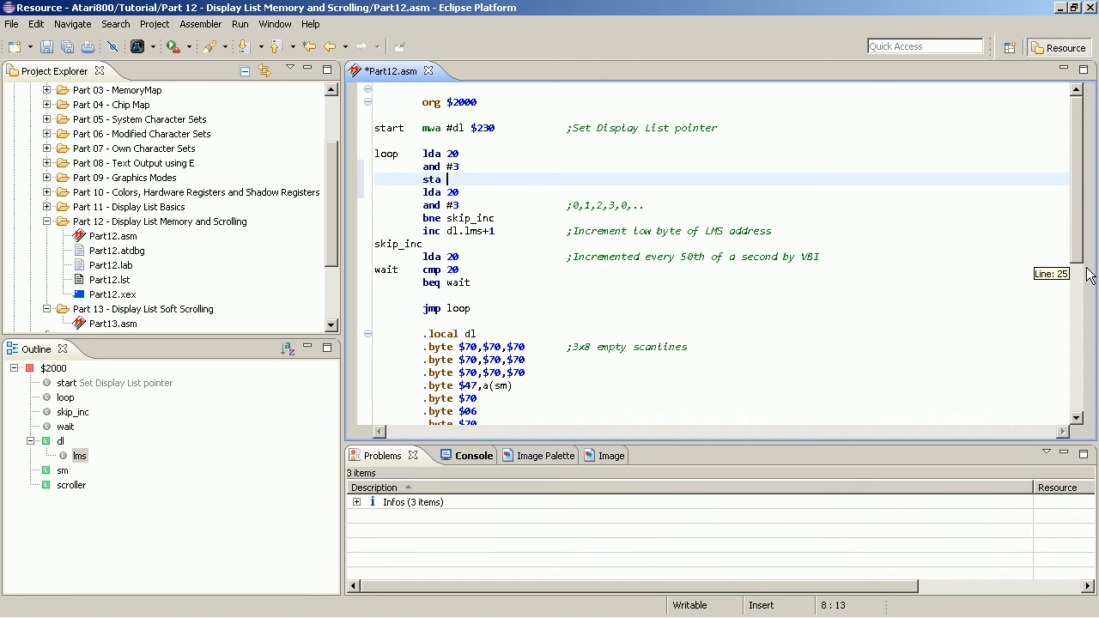
type("$d404")
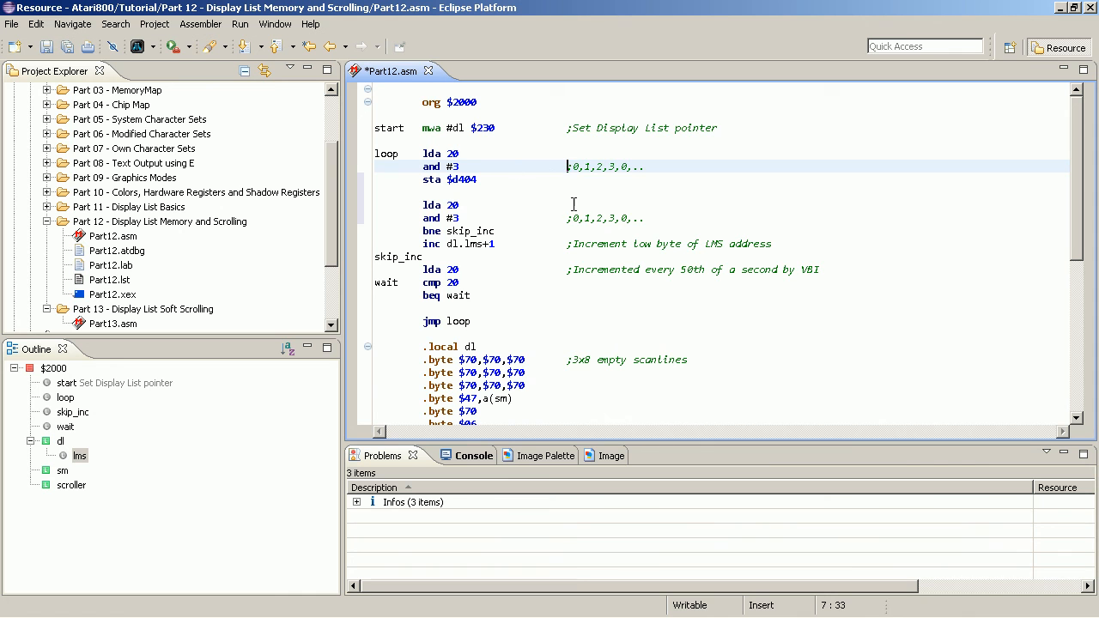
Comment bne skip_inc 'Only increment on "0"' and sta $d404 'Set horizontal soft scroll position'.
left_click(577, 230)
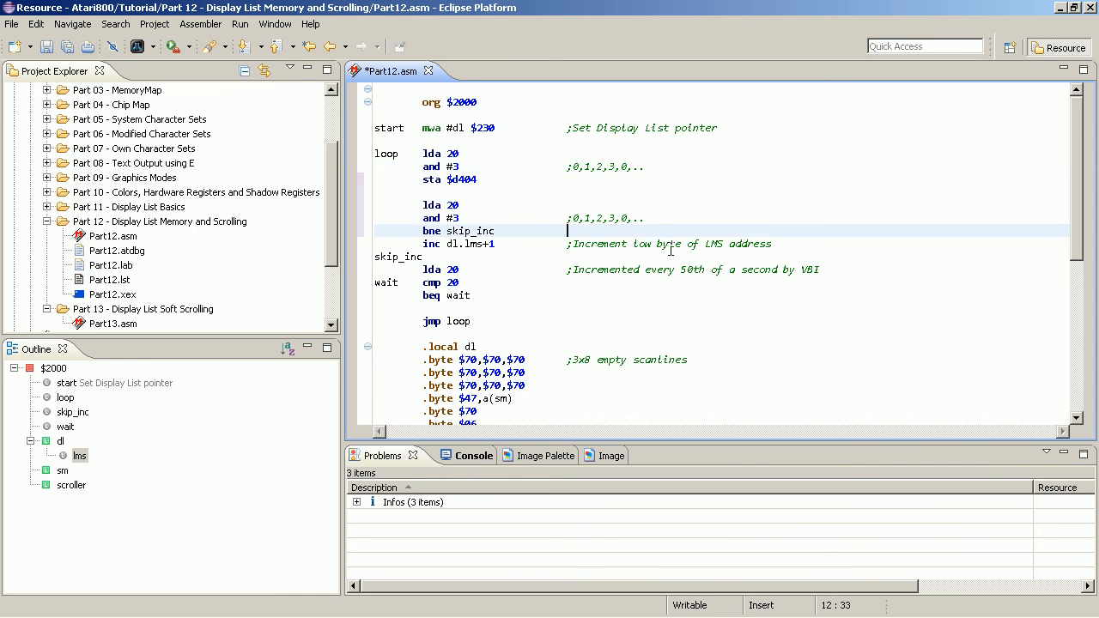
type(";d")
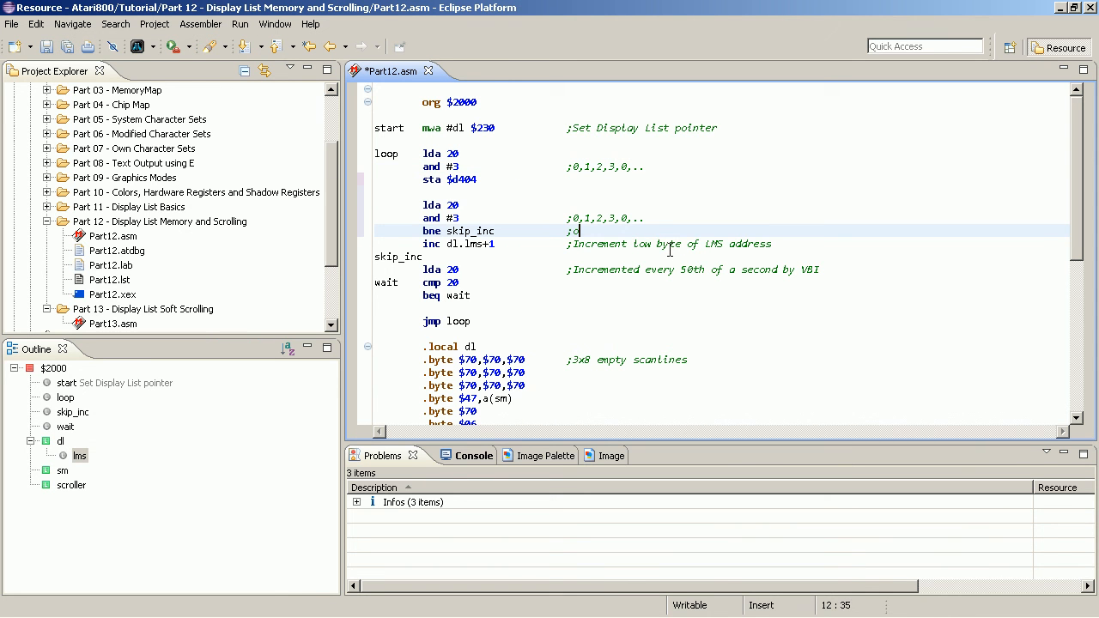
type("Only incre")
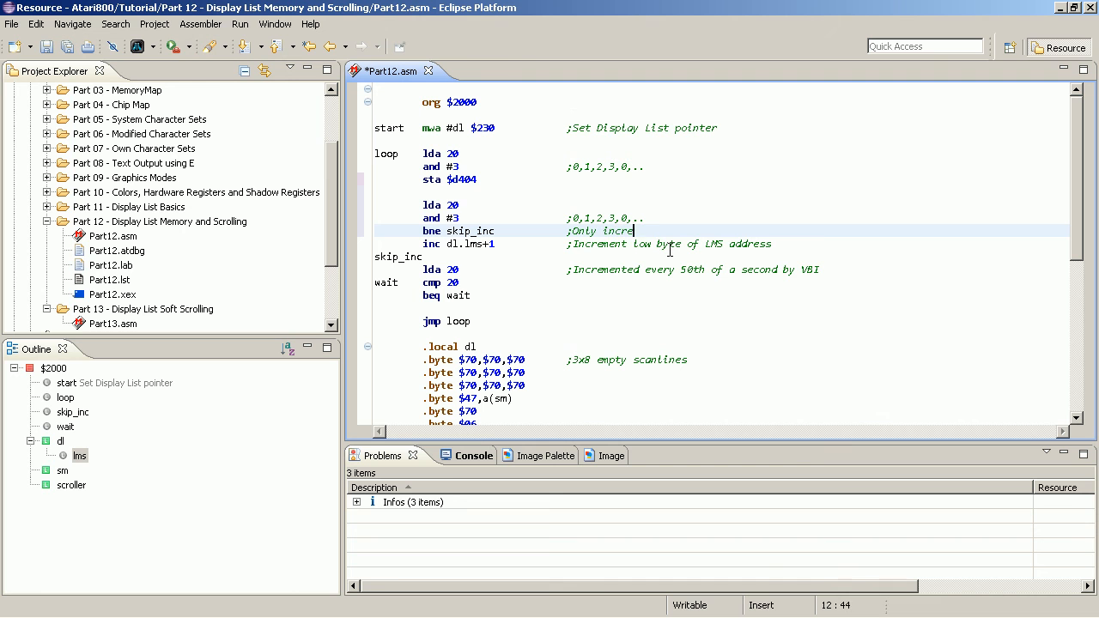
type("ment on \"0")
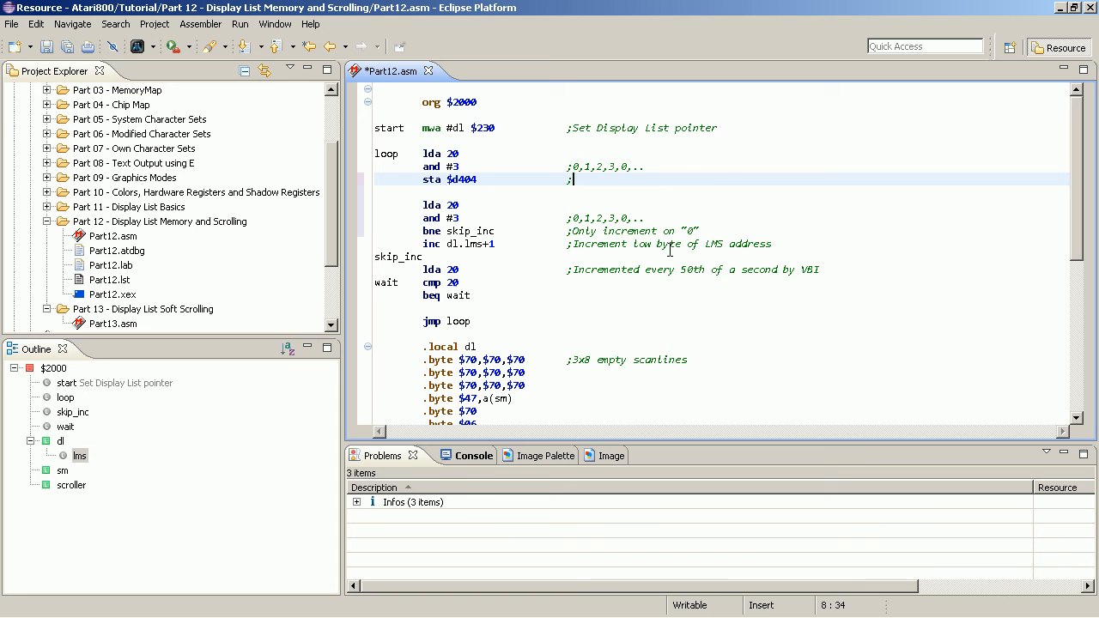
type(";Set hporizontal")
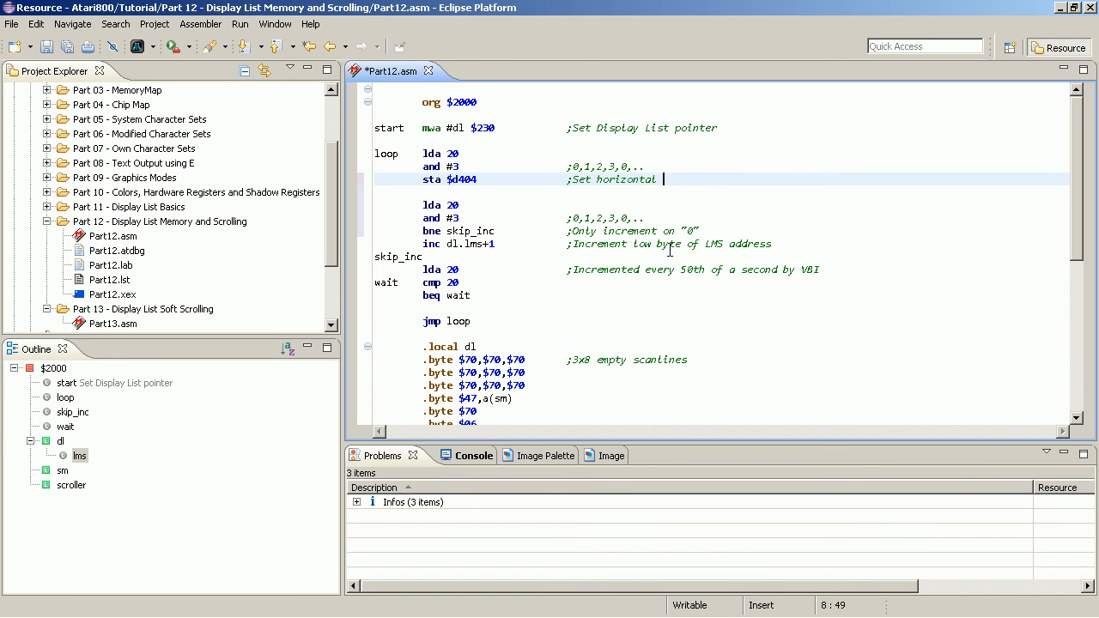
type("soft scri")
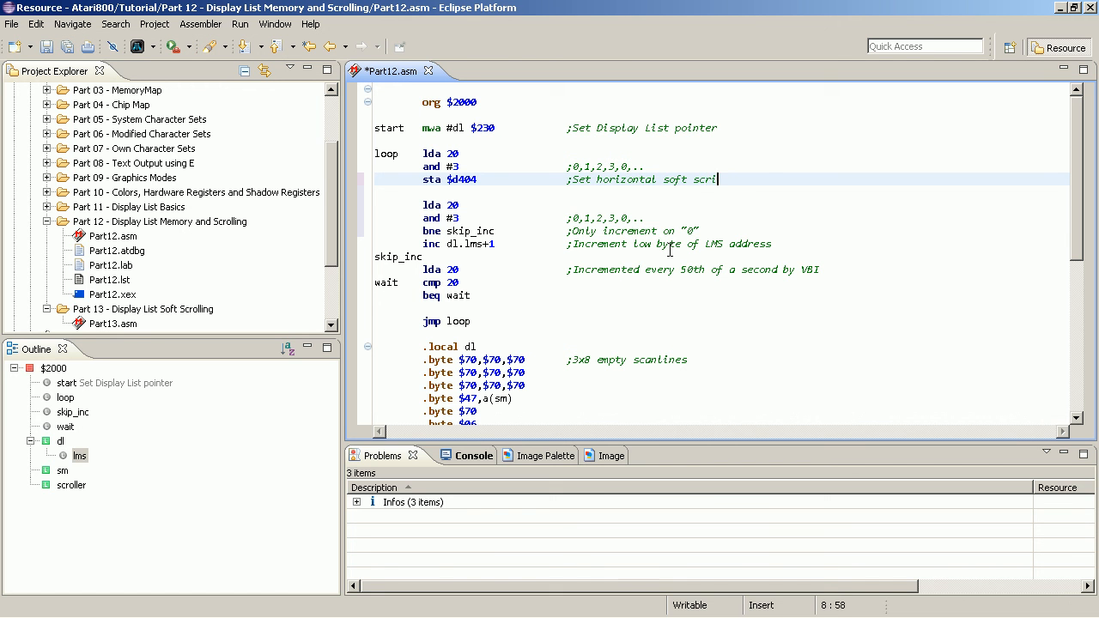
type("ll posi")
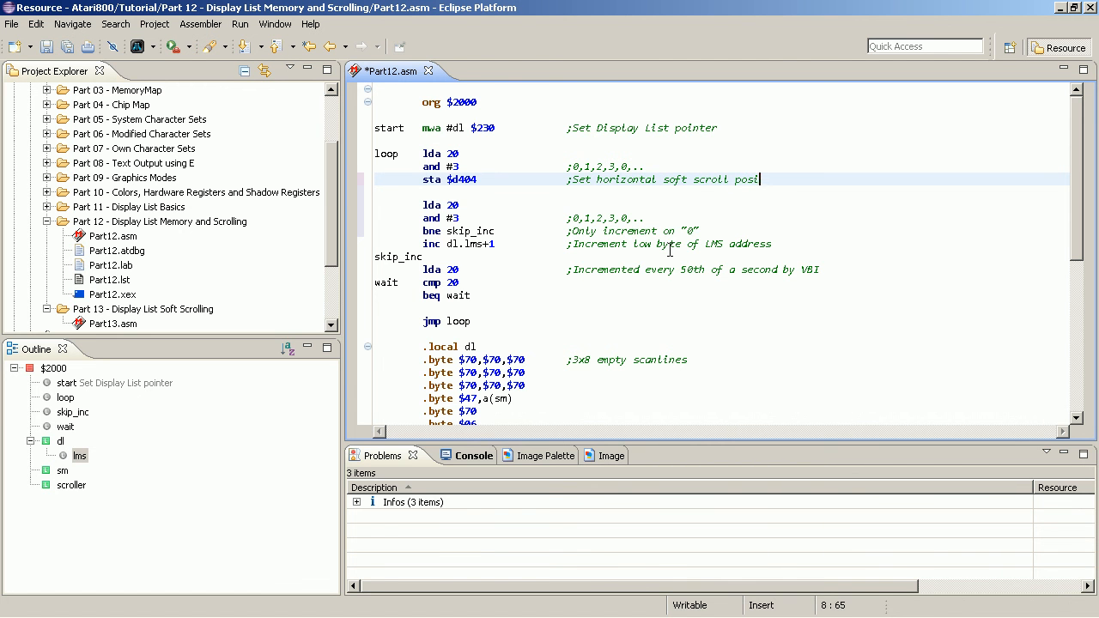
type("tion")
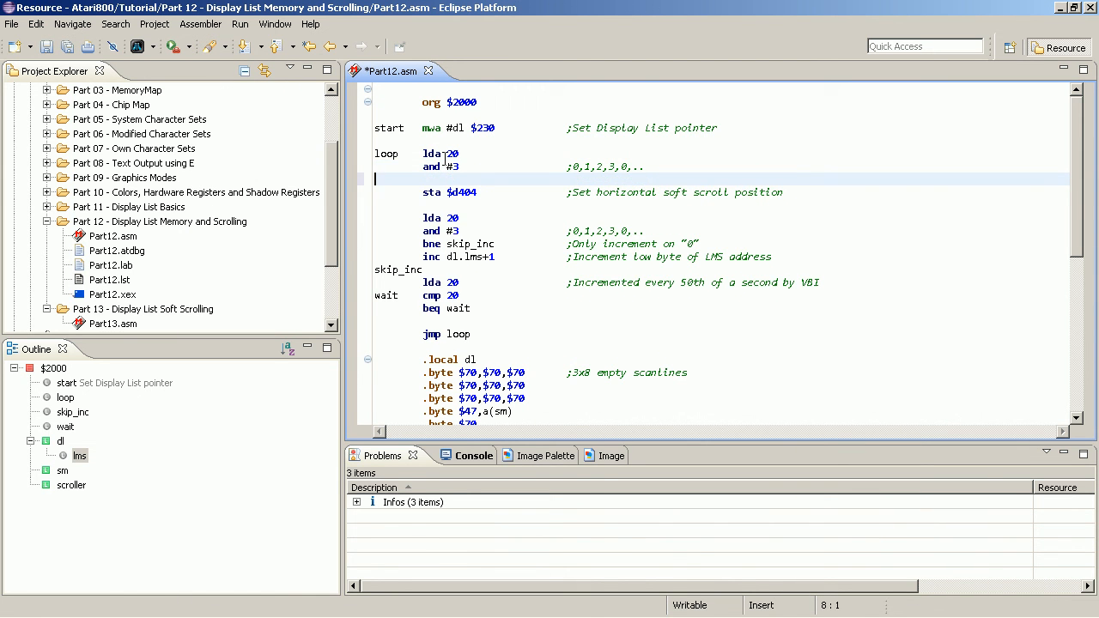
Insert 'eor #3 ;3,2,1,0' before sta $d404 to invert the fine-scroll value.
type("eor #")
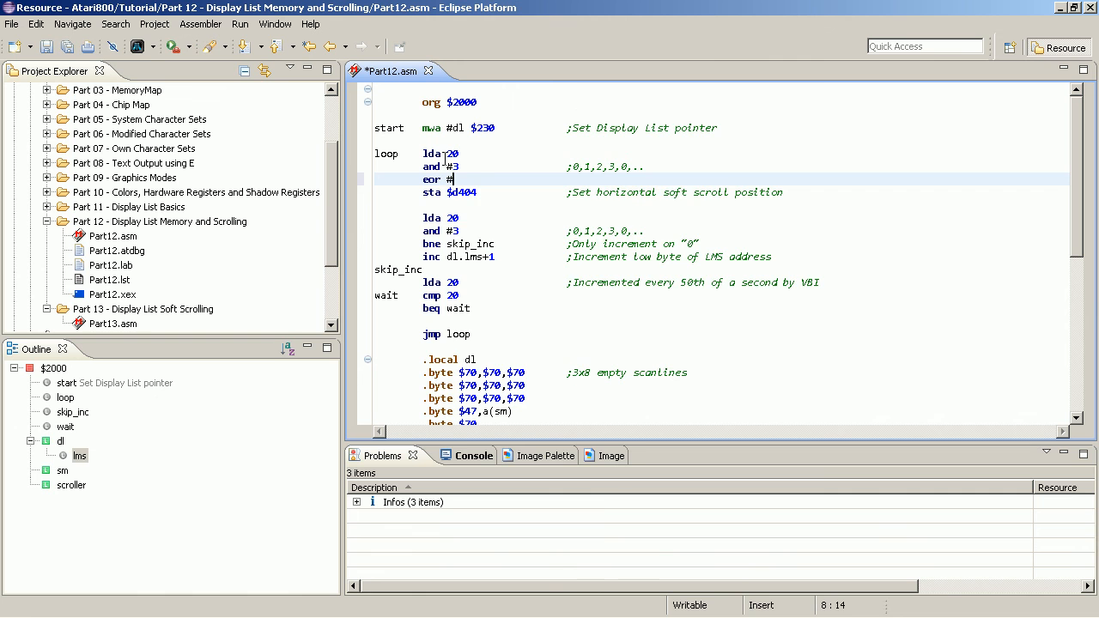
type("3                  ;")
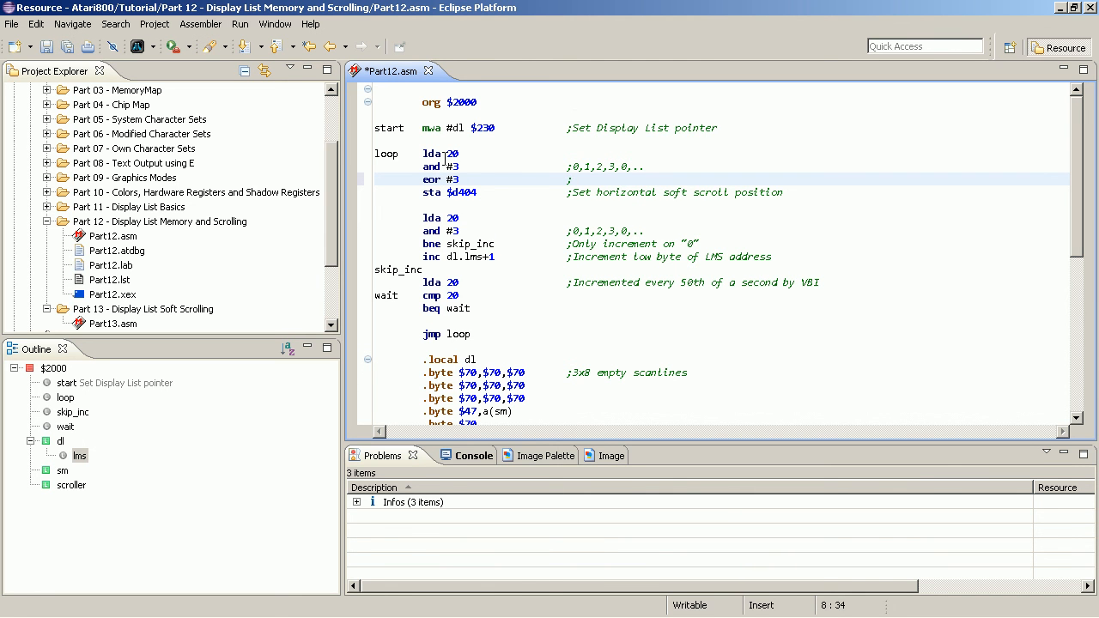
type("3,")
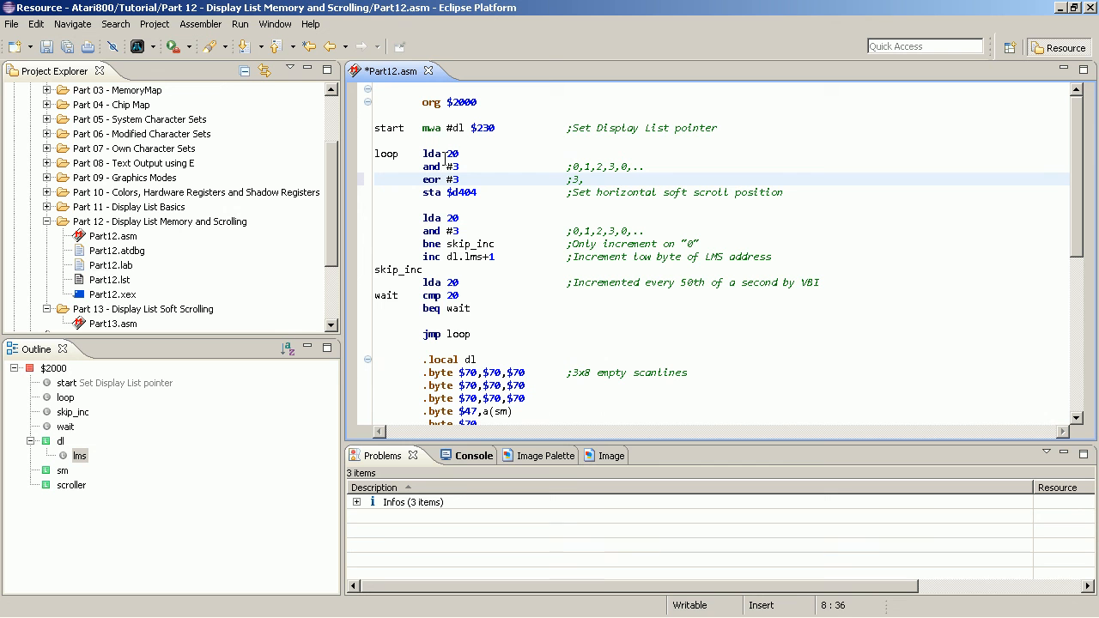
type("2,1,0")
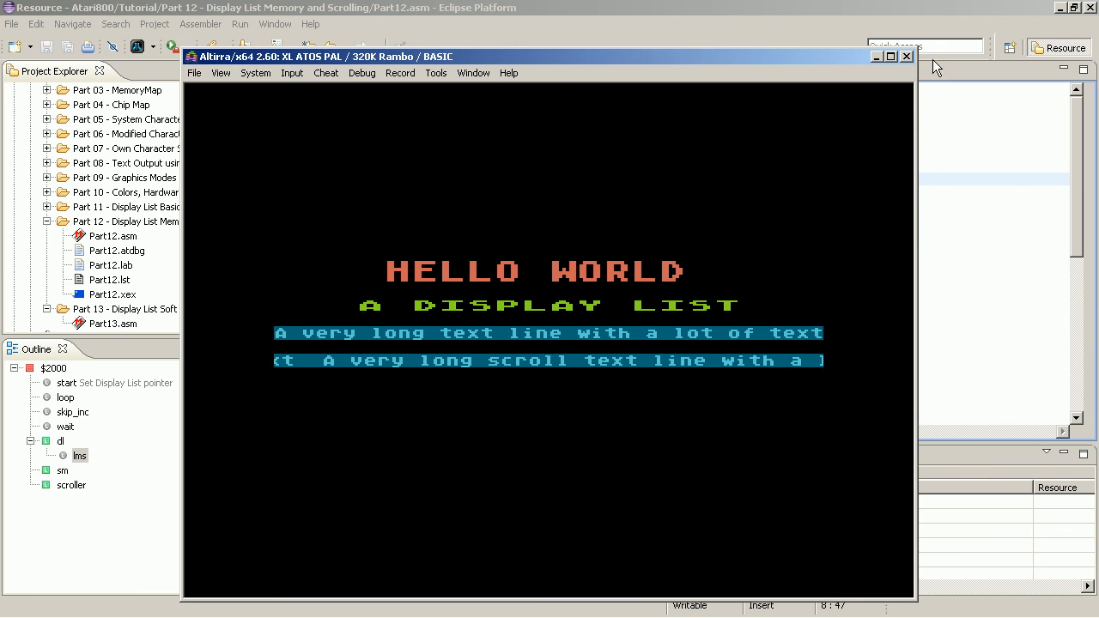
Close the Altirra window after watching the smooth scroll, returning to Part12.asm.
left_click(906, 55)
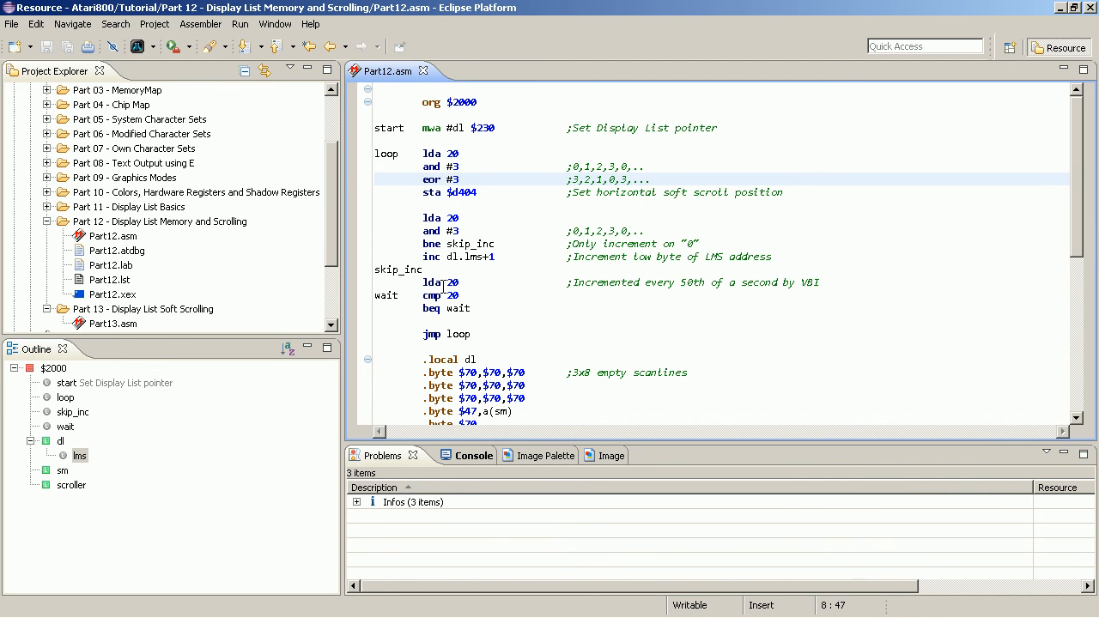
mouse_move(501, 359)
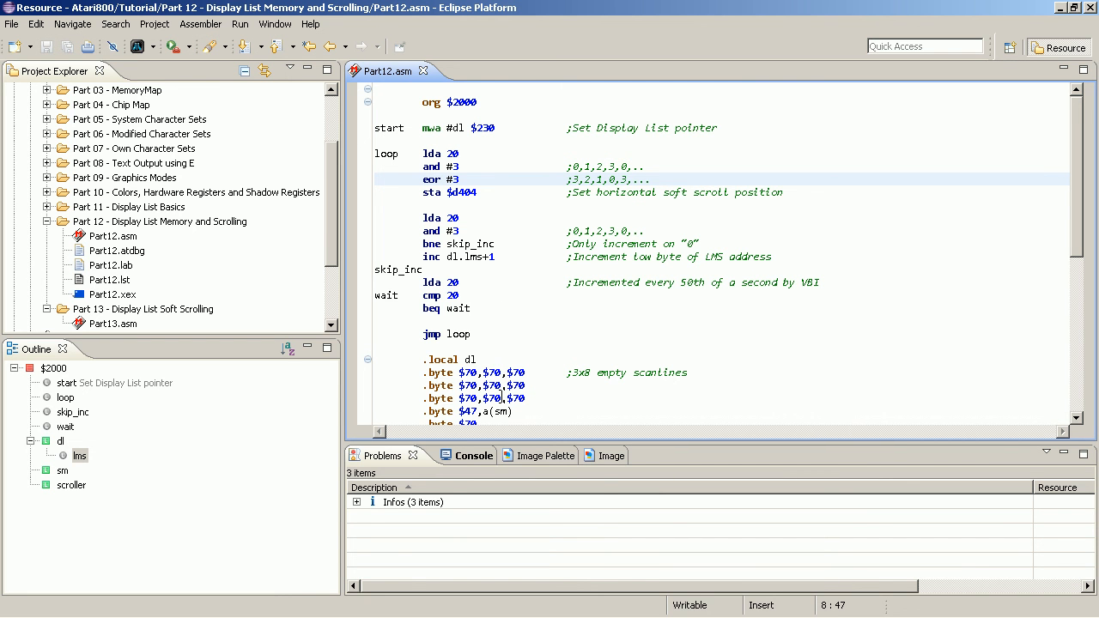
left_click(651, 179)
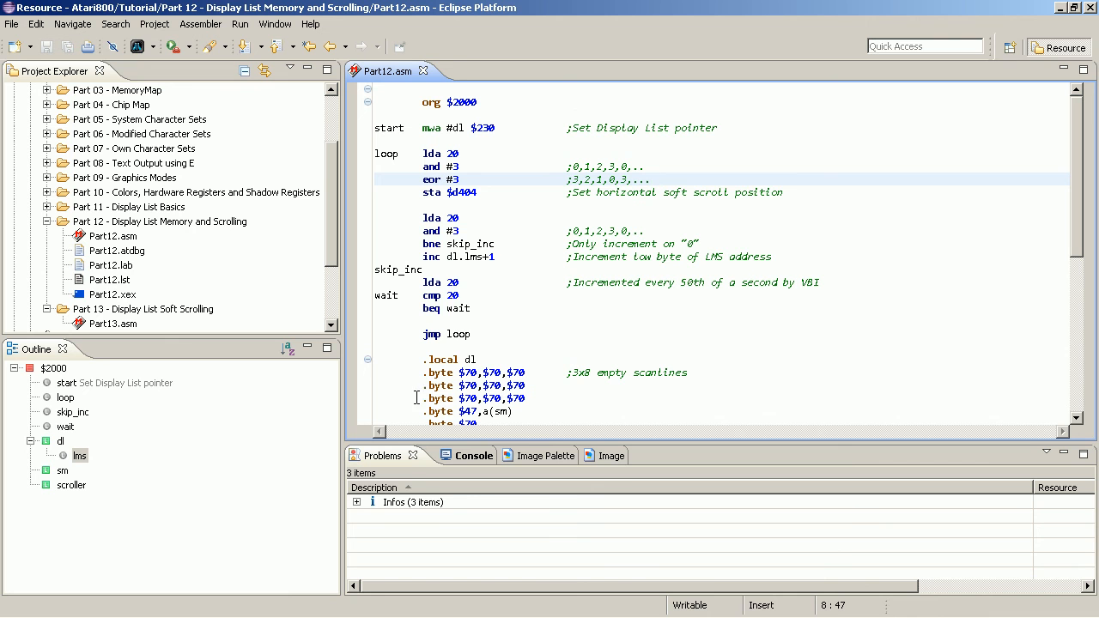
left_click(460, 268)
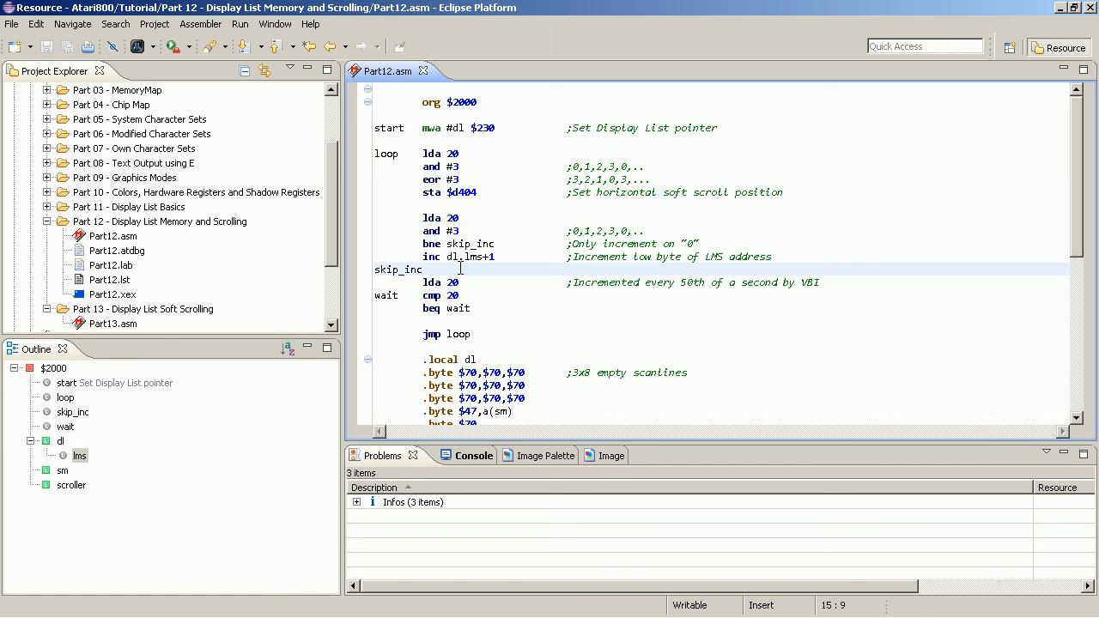